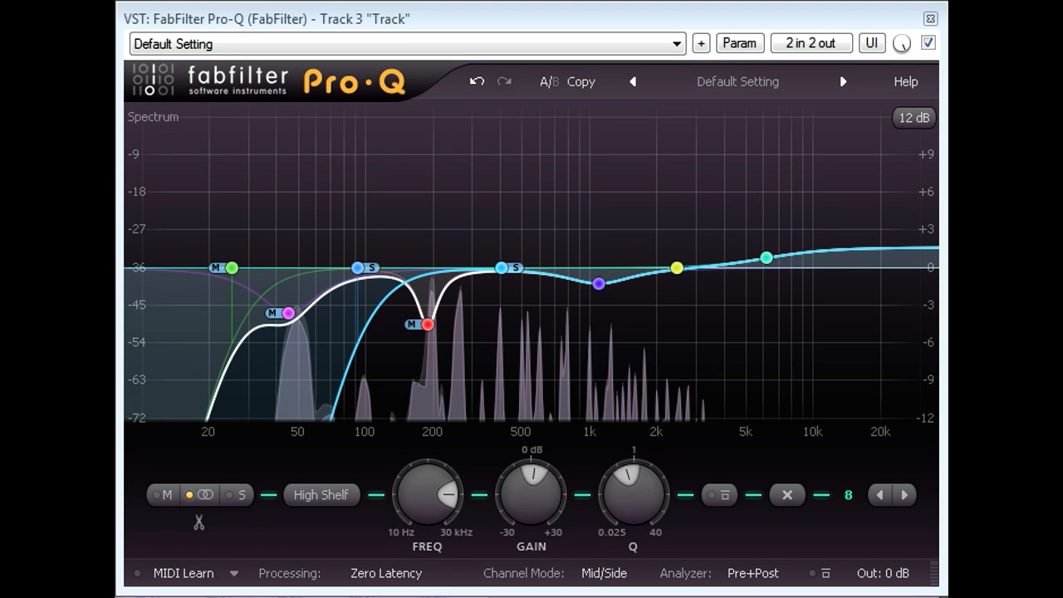
Pull the band near 45 Hz further down and raise the high shelf above 5 kHz to about +10 dB
{"action": "left_click_drag", "start_coordinate": [287, 313], "coordinate": [288, 328]}
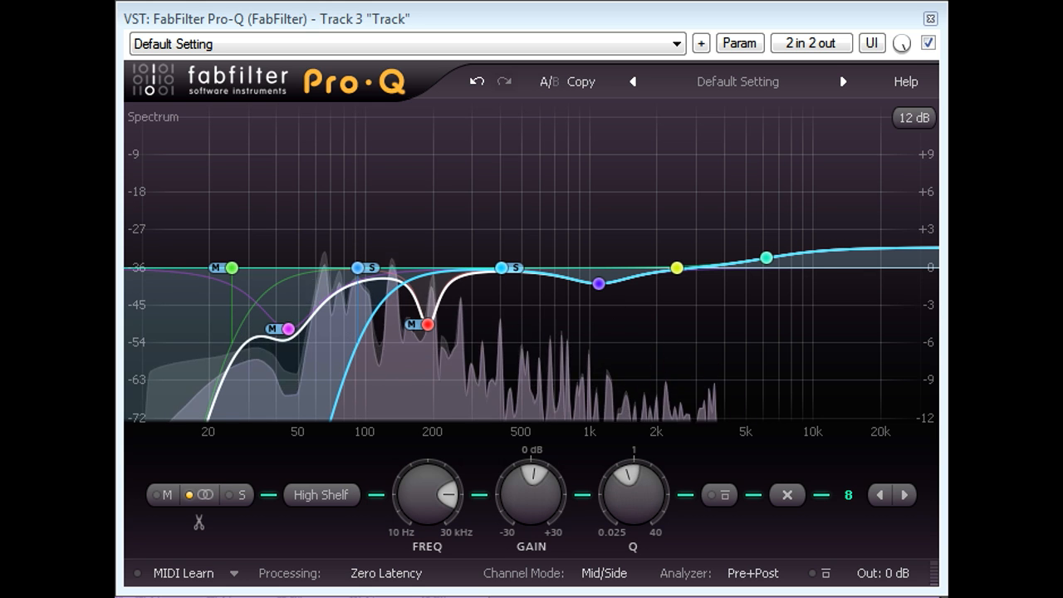
{"action": "left_click_drag", "start_coordinate": [288, 329], "coordinate": [286, 388]}
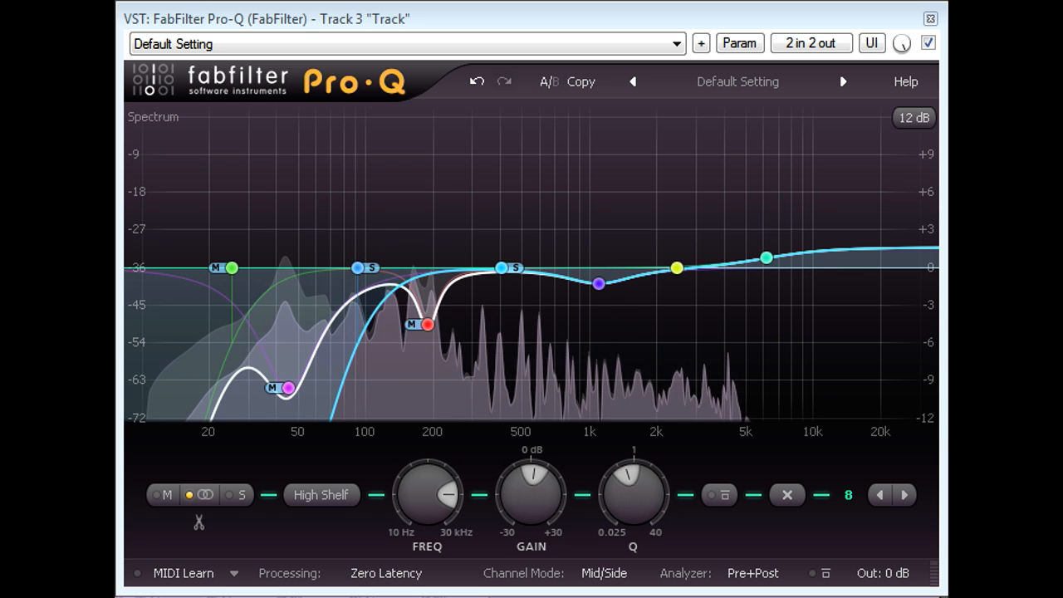
{"action": "left_click_drag", "start_coordinate": [286, 388], "coordinate": [286, 328]}
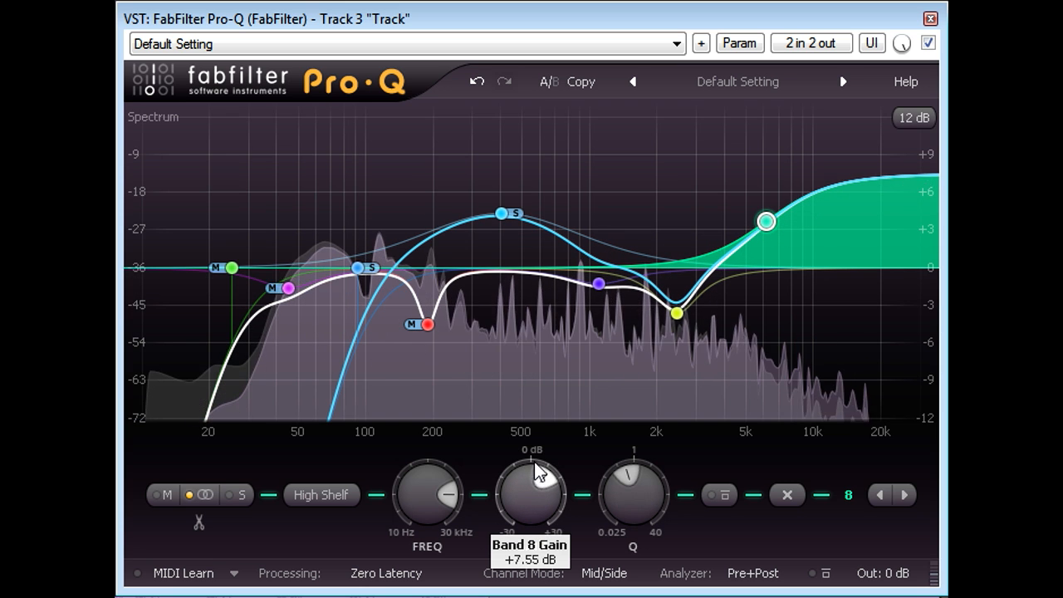
{"action": "left_click_drag", "start_coordinate": [765, 220], "coordinate": [765, 194]}
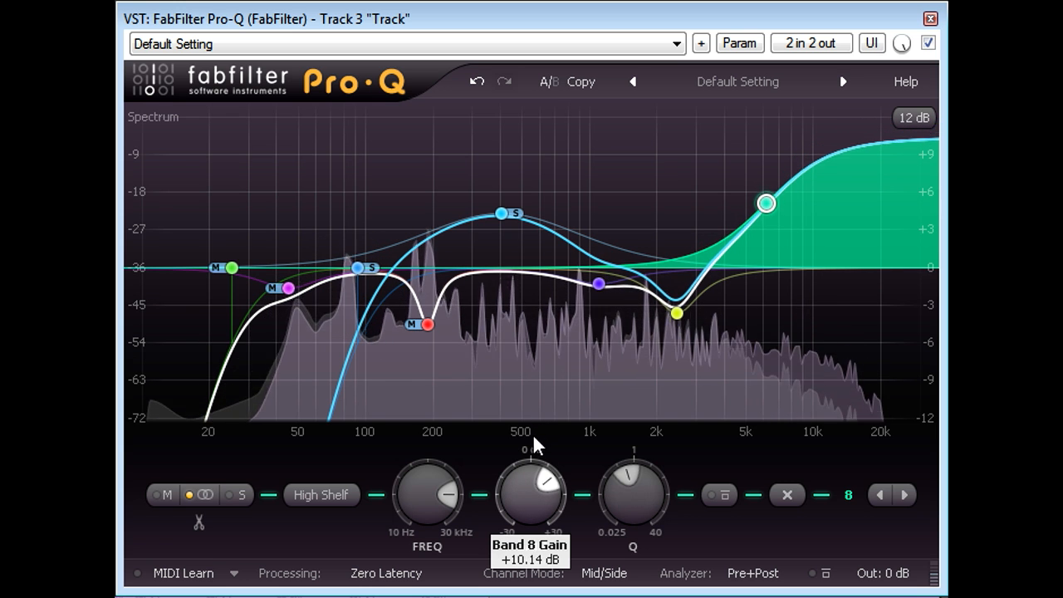
{"action": "left_click_drag", "start_coordinate": [531, 461], "coordinate": [536, 494]}
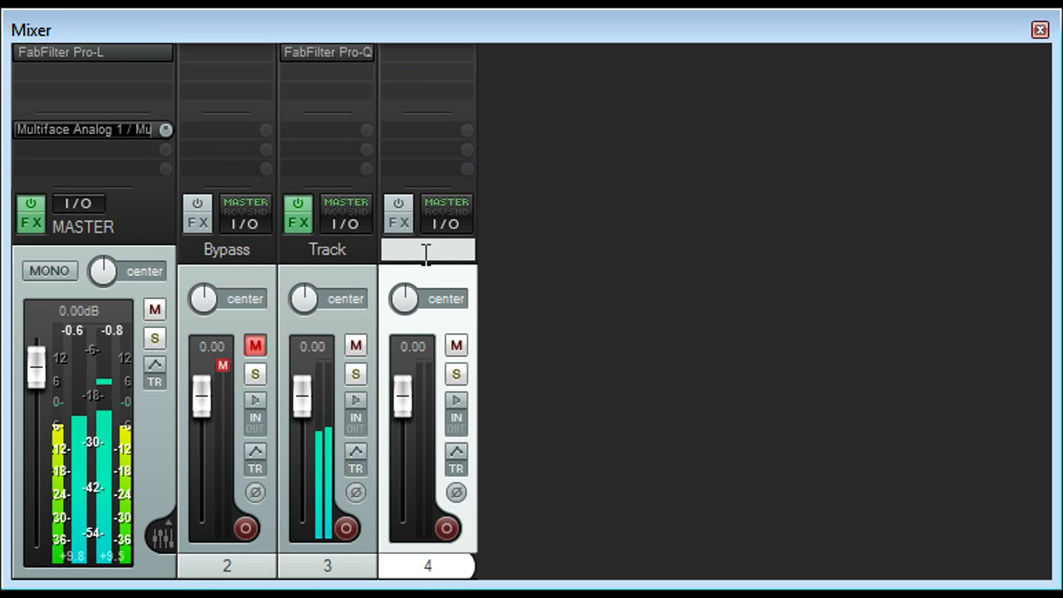
Rename track 4 to 'Treble'
{"action": "type", "text": "Treble"}
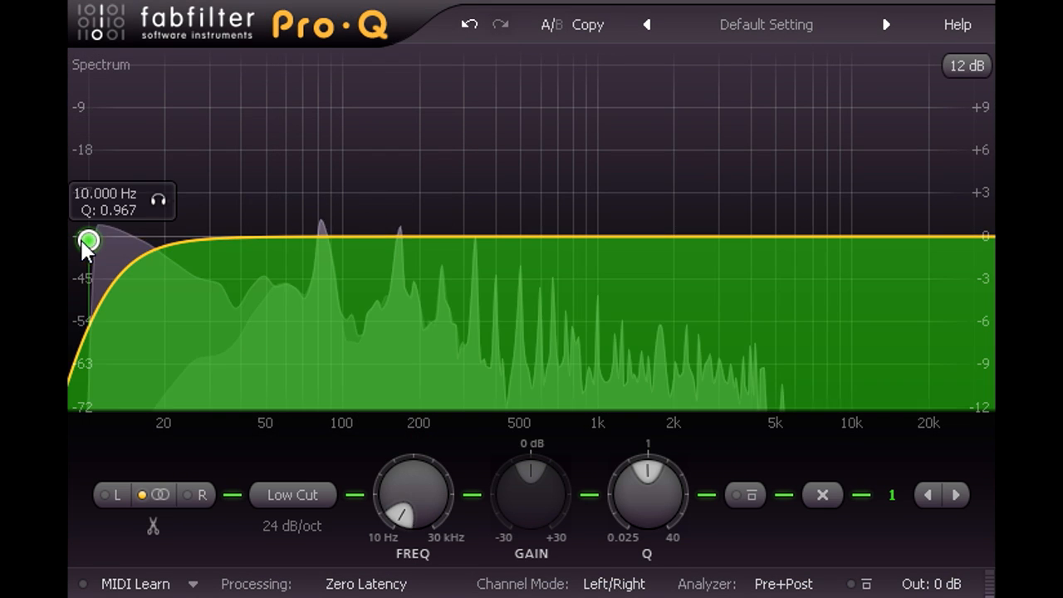
Audition the steep low cut by sweeping it between roughly 200 Hz and 2.2 kHz
{"action": "left_click_drag", "start_coordinate": [89, 240], "coordinate": [458, 250]}
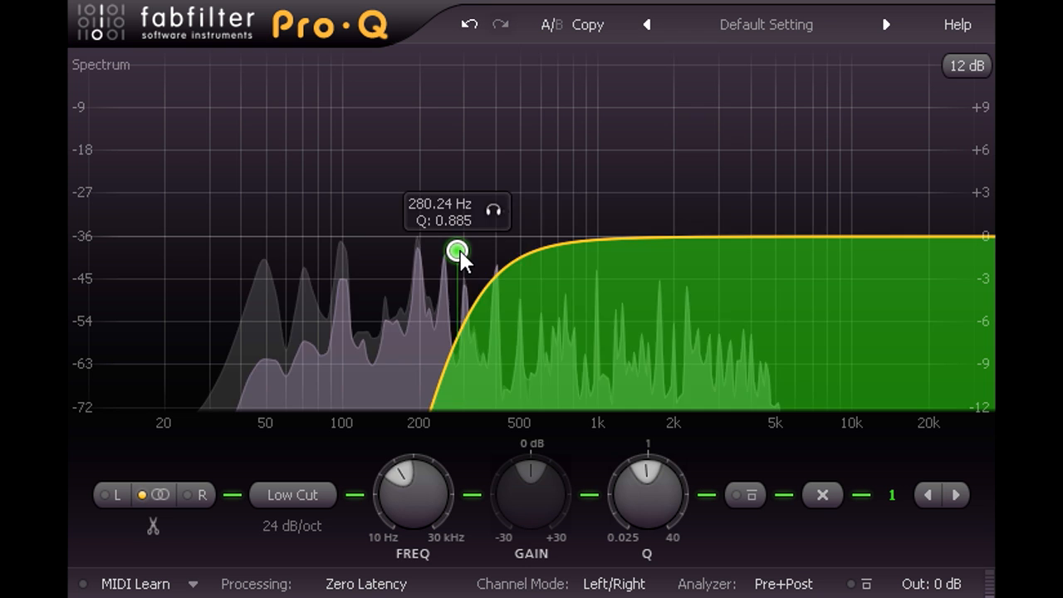
{"action": "left_click_drag", "start_coordinate": [457, 251], "coordinate": [688, 250]}
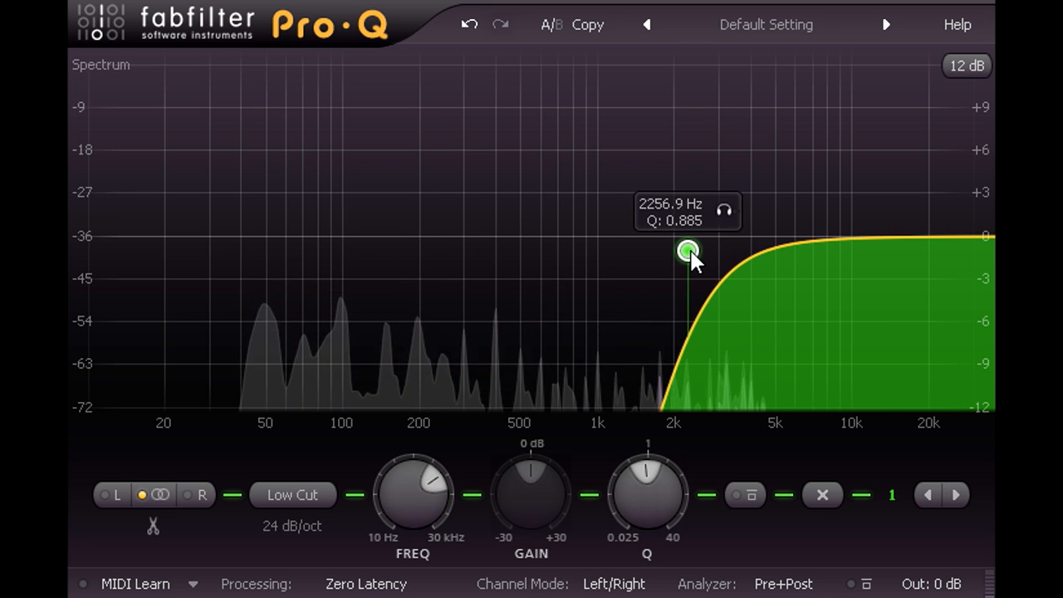
{"action": "left_click_drag", "start_coordinate": [688, 250], "coordinate": [423, 245]}
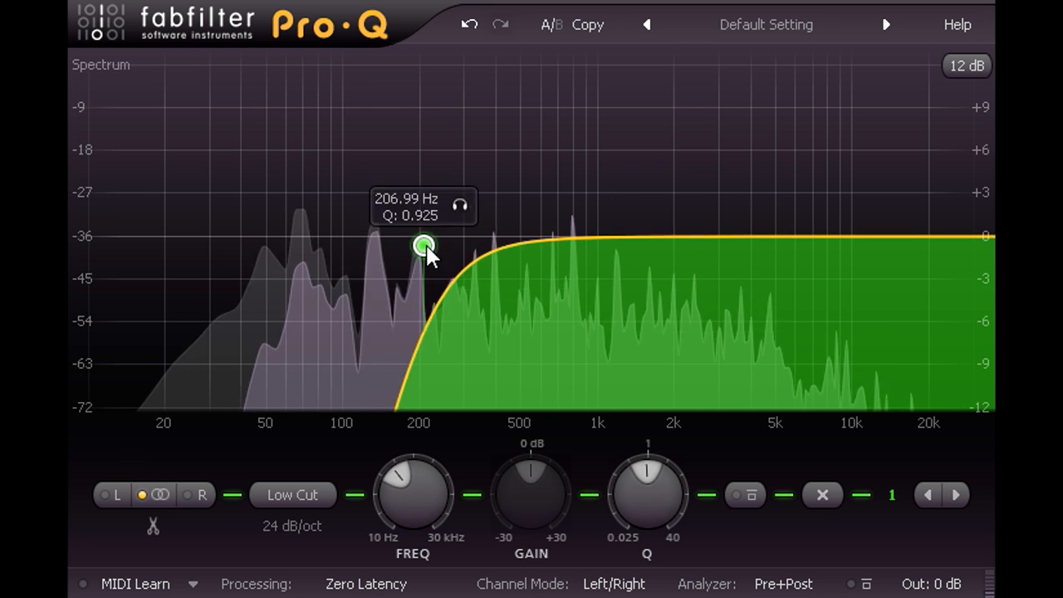
{"action": "left_click_drag", "start_coordinate": [424, 245], "coordinate": [687, 262]}
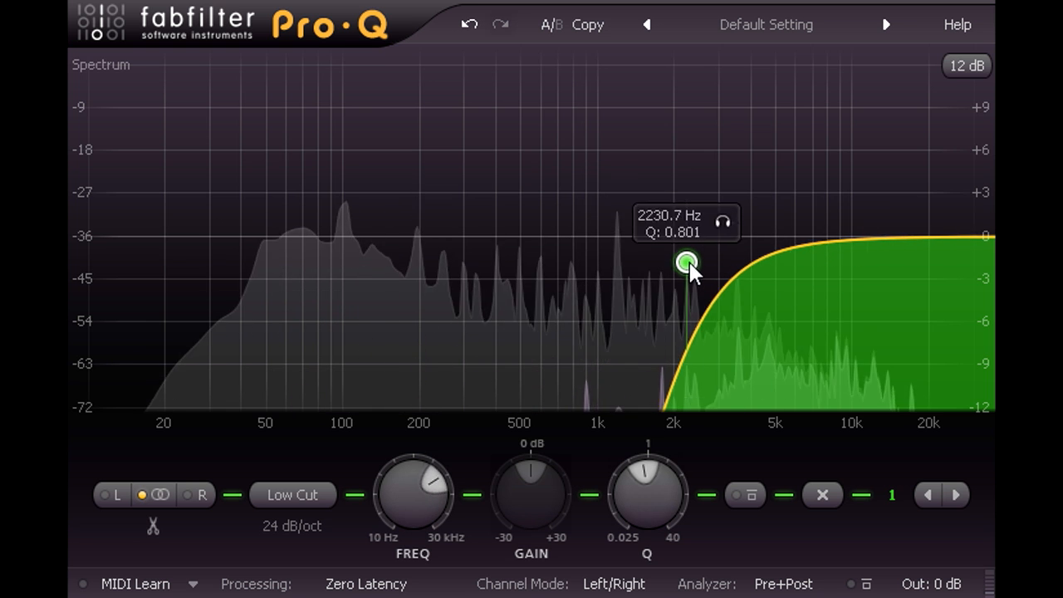
{"action": "left_click_drag", "start_coordinate": [686, 263], "coordinate": [447, 267]}
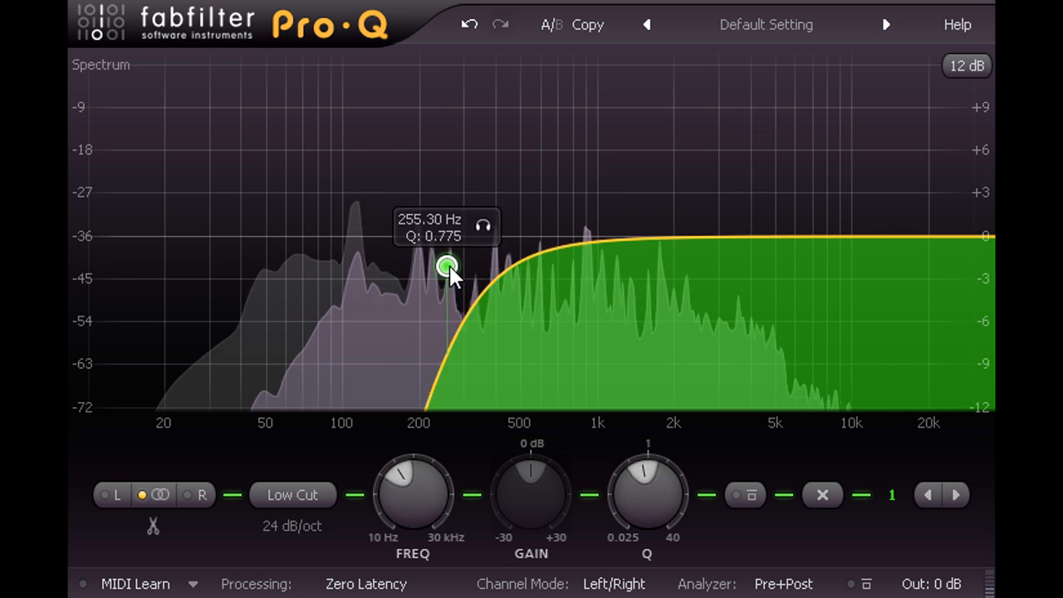
{"action": "left_click_drag", "start_coordinate": [447, 266], "coordinate": [575, 263]}
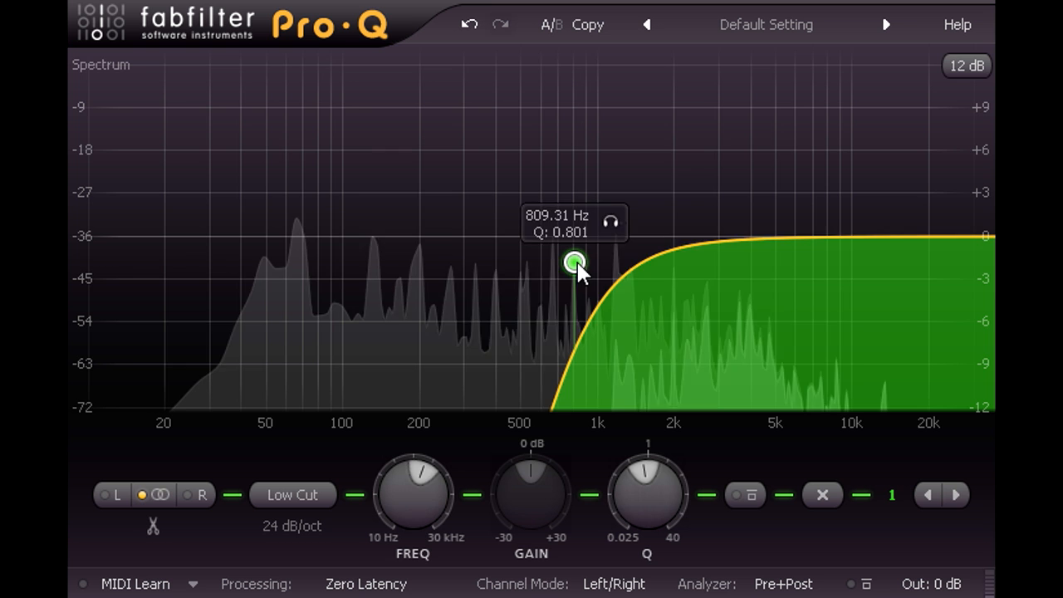
Keep sweeping the low cut and leave it up around 4 kHz in linear-phase mode
{"action": "left_click_drag", "start_coordinate": [574, 262], "coordinate": [623, 262]}
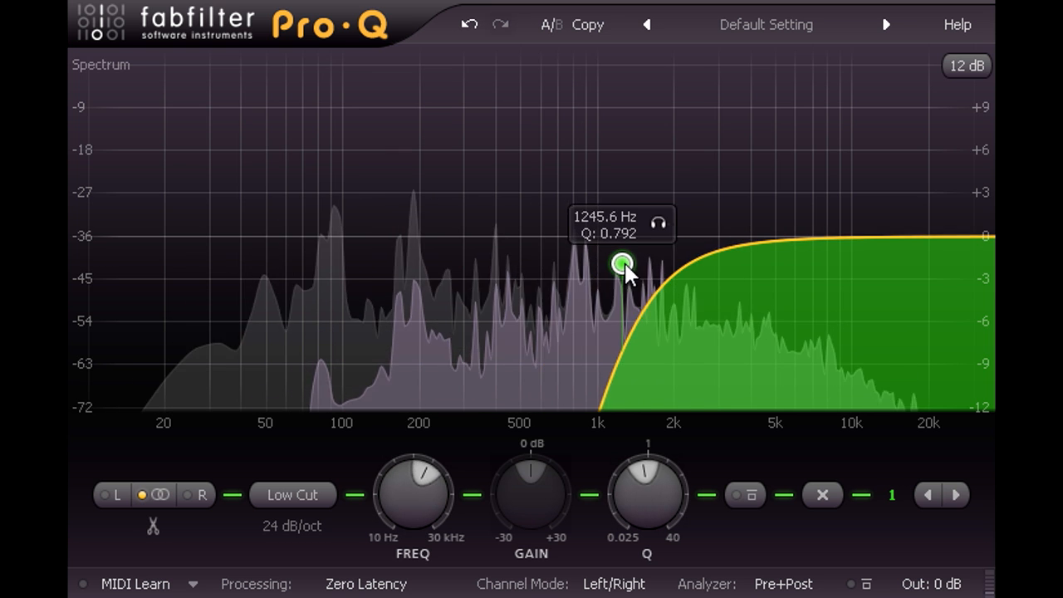
{"action": "left_click_drag", "start_coordinate": [621, 264], "coordinate": [544, 253]}
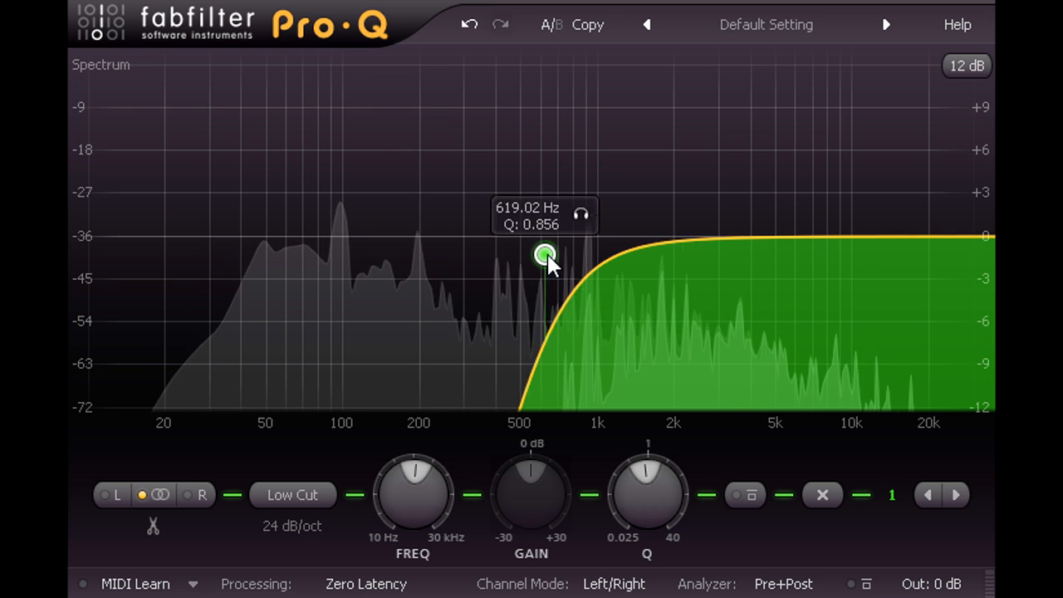
{"action": "left_click_drag", "start_coordinate": [544, 253], "coordinate": [363, 255]}
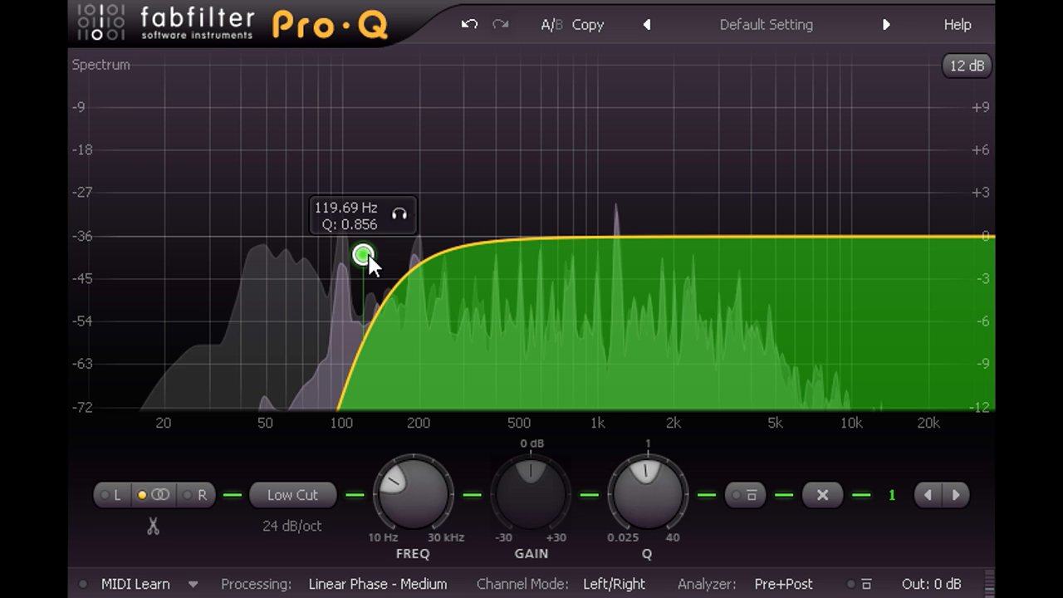
{"action": "left_click_drag", "start_coordinate": [363, 253], "coordinate": [486, 250]}
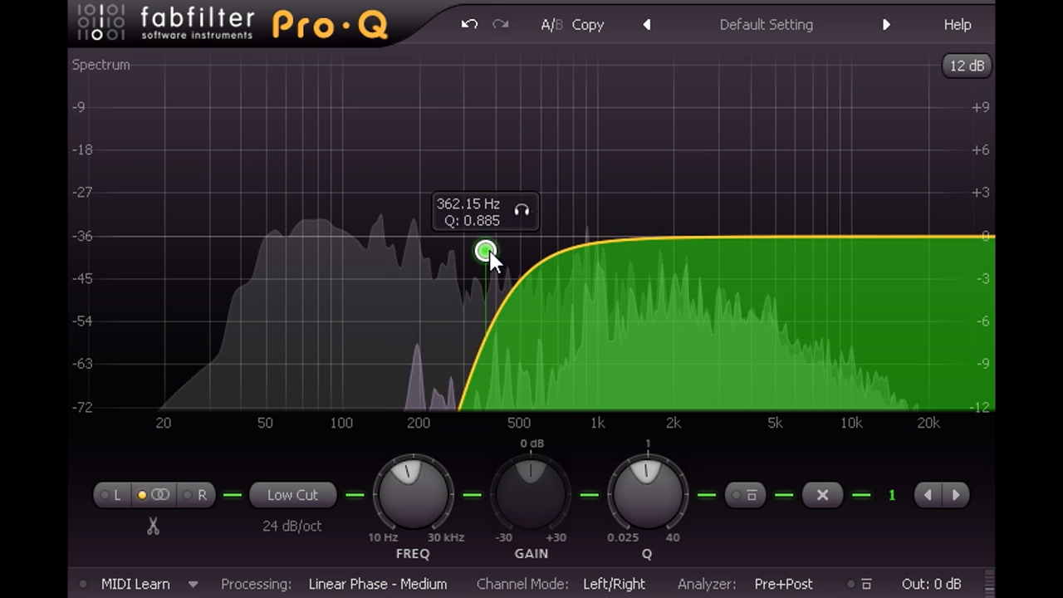
{"action": "left_click_drag", "start_coordinate": [486, 250], "coordinate": [754, 251]}
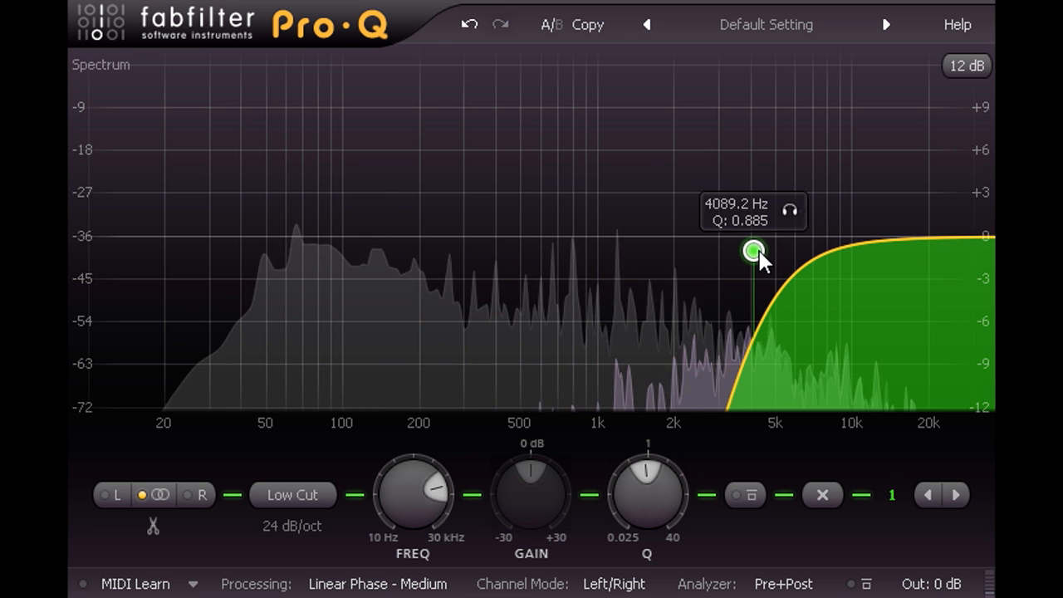
{"action": "left_click_drag", "start_coordinate": [753, 250], "coordinate": [819, 251]}
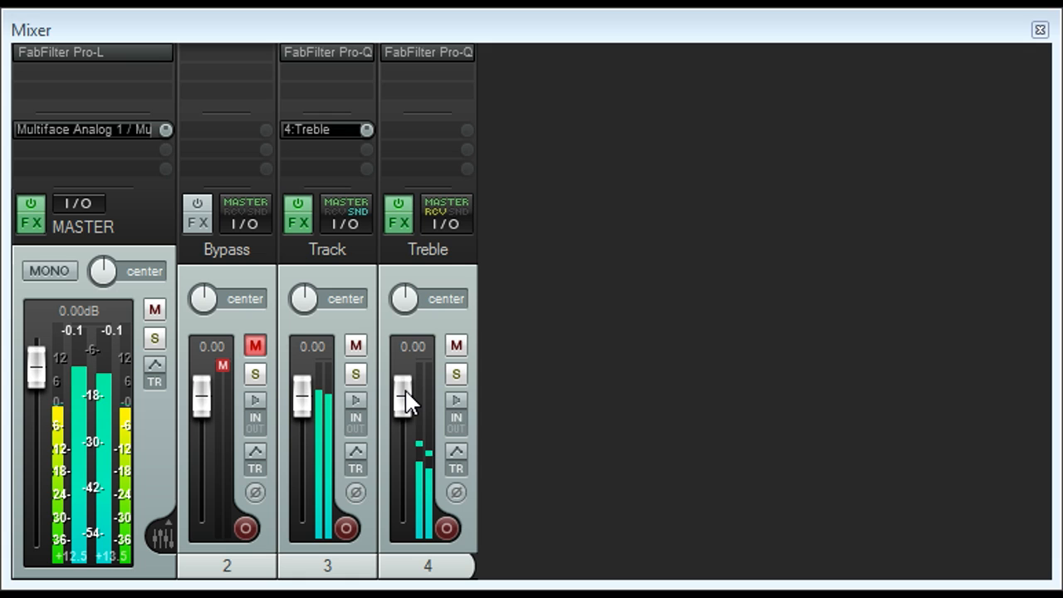
{"action": "left_click_drag", "start_coordinate": [404, 394], "coordinate": [404, 511]}
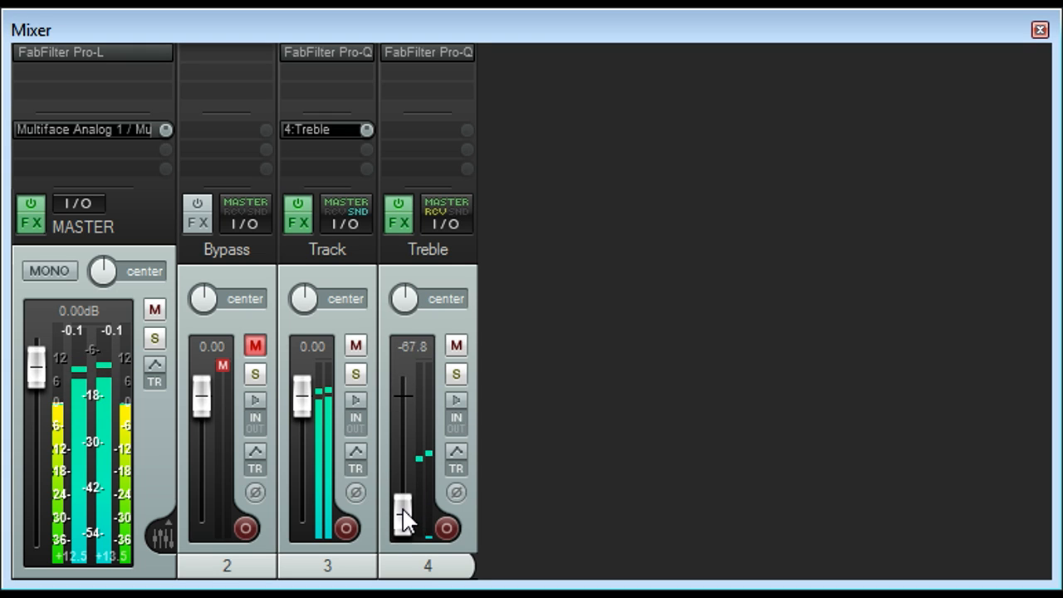
{"action": "left_click_drag", "start_coordinate": [403, 511], "coordinate": [403, 519]}
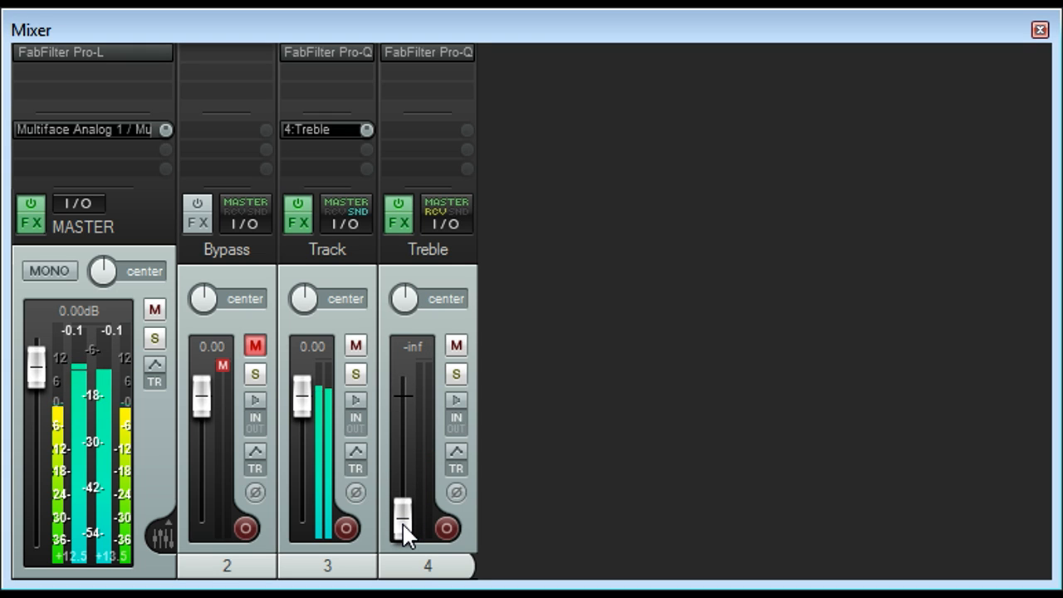
{"action": "left_click_drag", "start_coordinate": [403, 528], "coordinate": [402, 456]}
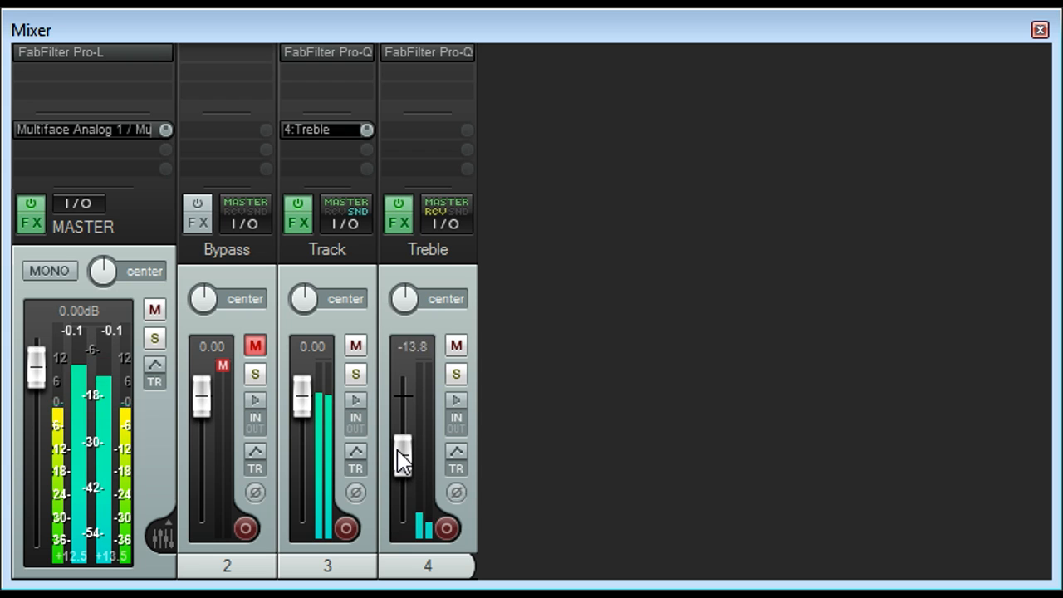
{"action": "left_click_drag", "start_coordinate": [402, 449], "coordinate": [403, 413]}
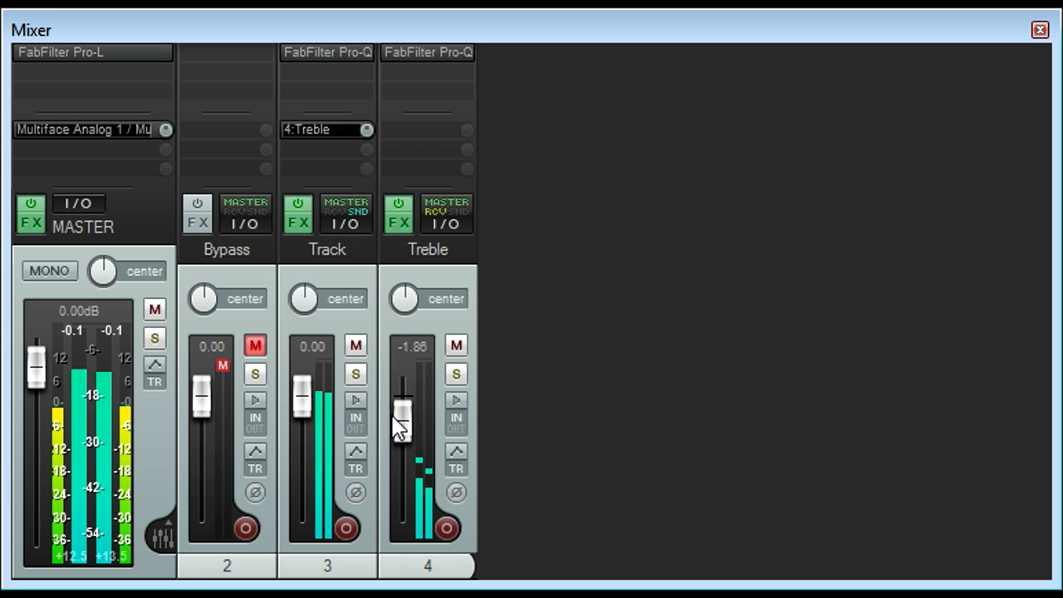
{"action": "left_click_drag", "start_coordinate": [401, 419], "coordinate": [401, 407]}
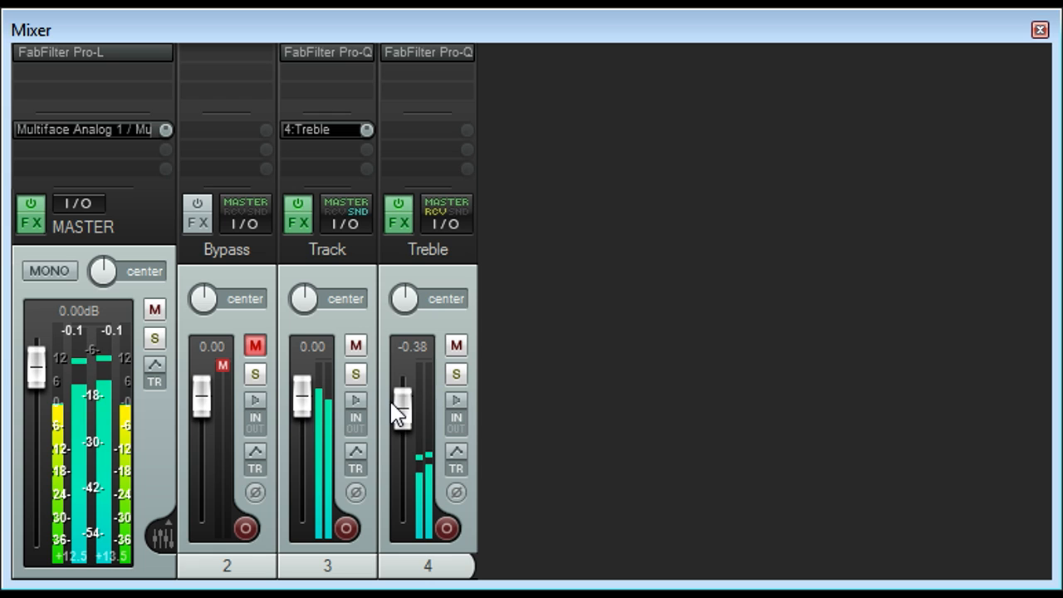
{"action": "left_click_drag", "start_coordinate": [401, 407], "coordinate": [405, 390]}
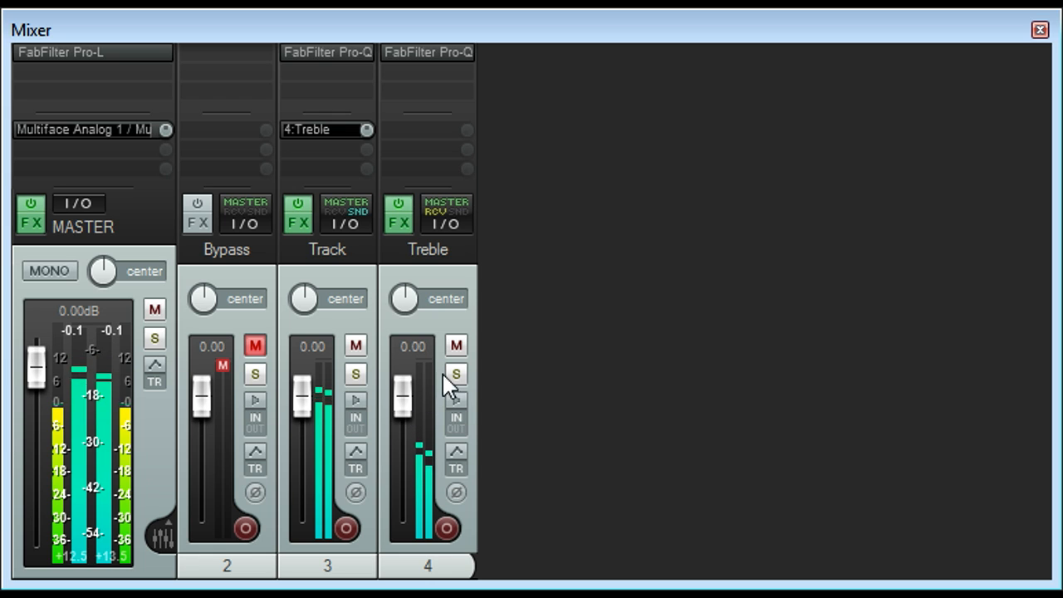
{"action": "left_click", "coordinate": [456, 345]}
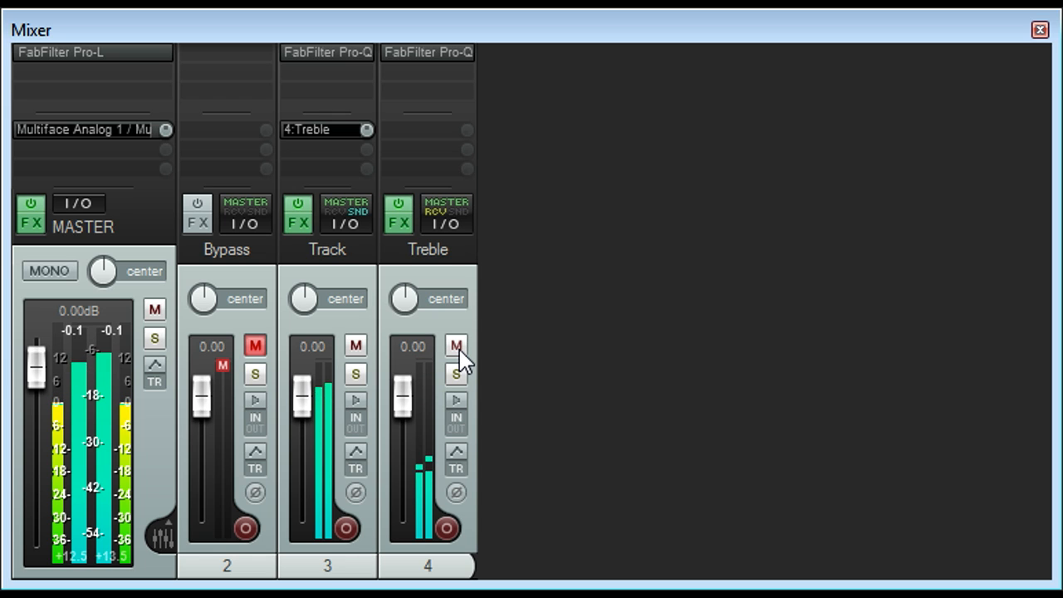
{"action": "left_click", "coordinate": [456, 374]}
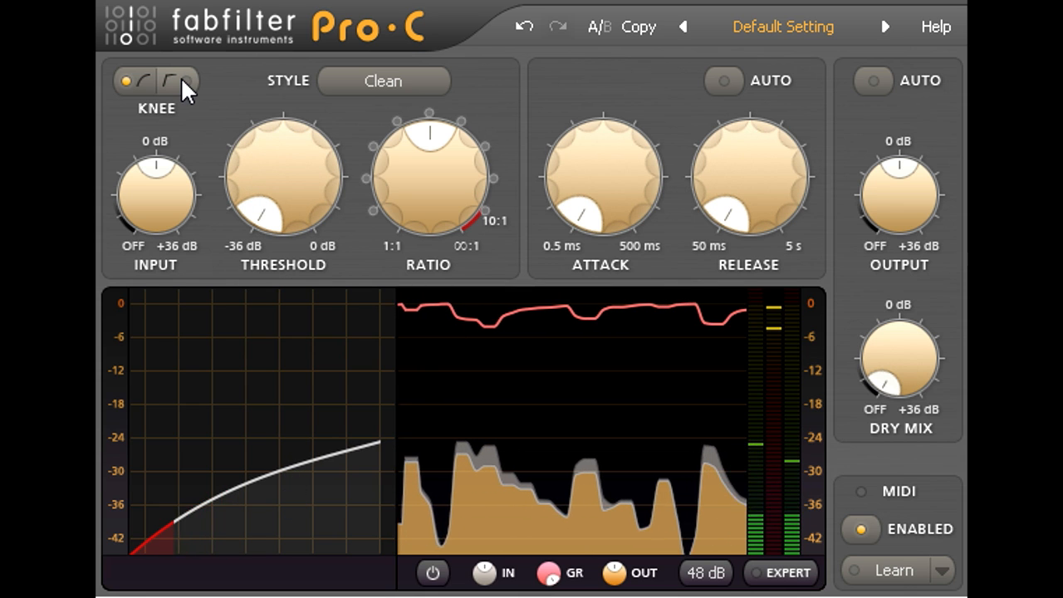
Give Pro-C a hard knee and set the release to about 281 ms
{"action": "left_click", "coordinate": [177, 81]}
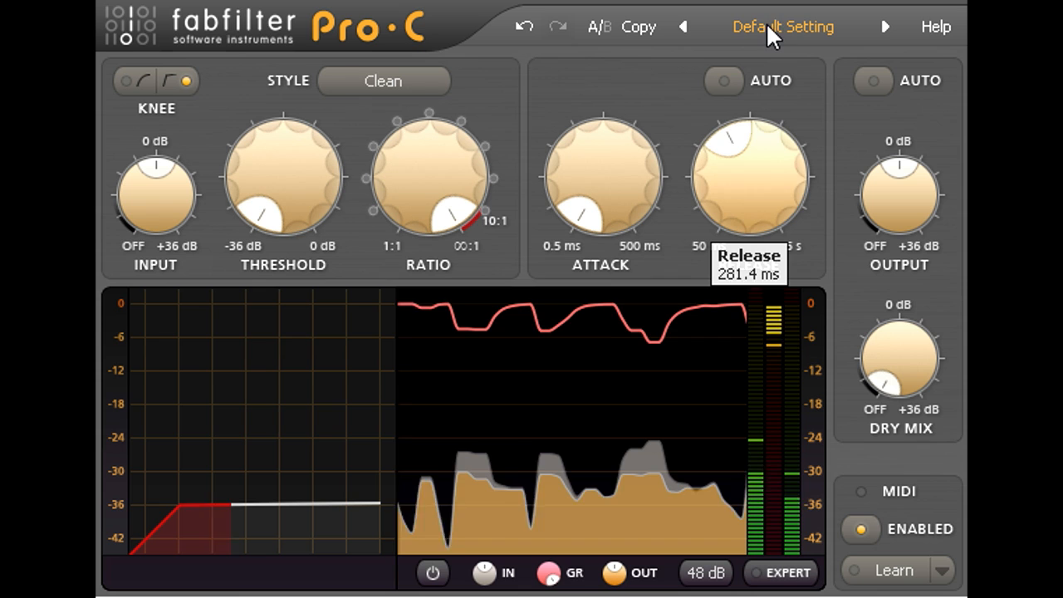
{"action": "left_click_drag", "start_coordinate": [748, 175], "coordinate": [752, 149]}
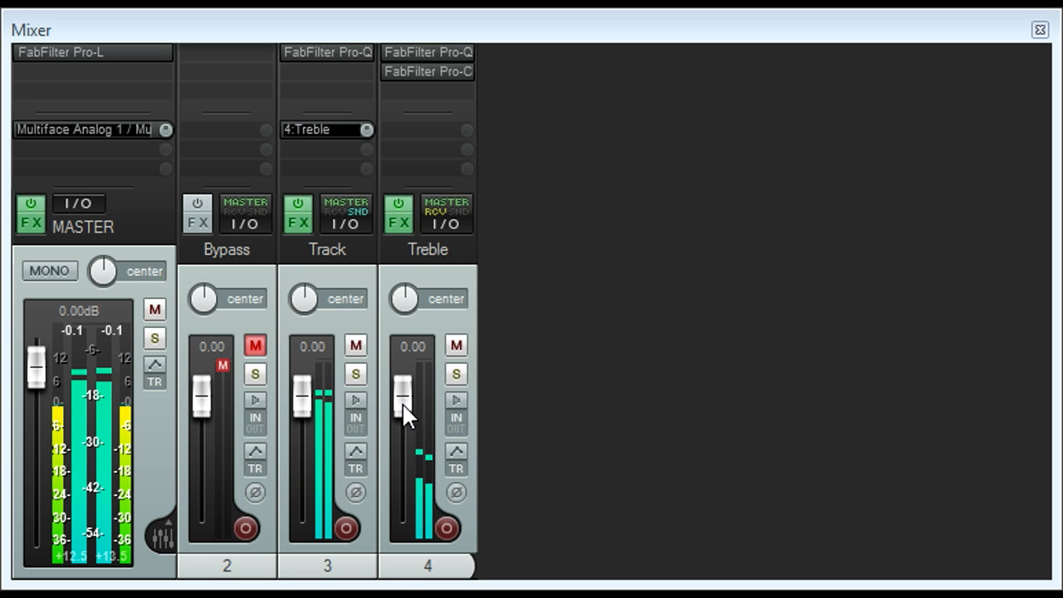
Ride the Treble fader from silence down through about -4 to -6.6 dB while listening
{"action": "left_click_drag", "start_coordinate": [403, 407], "coordinate": [403, 523]}
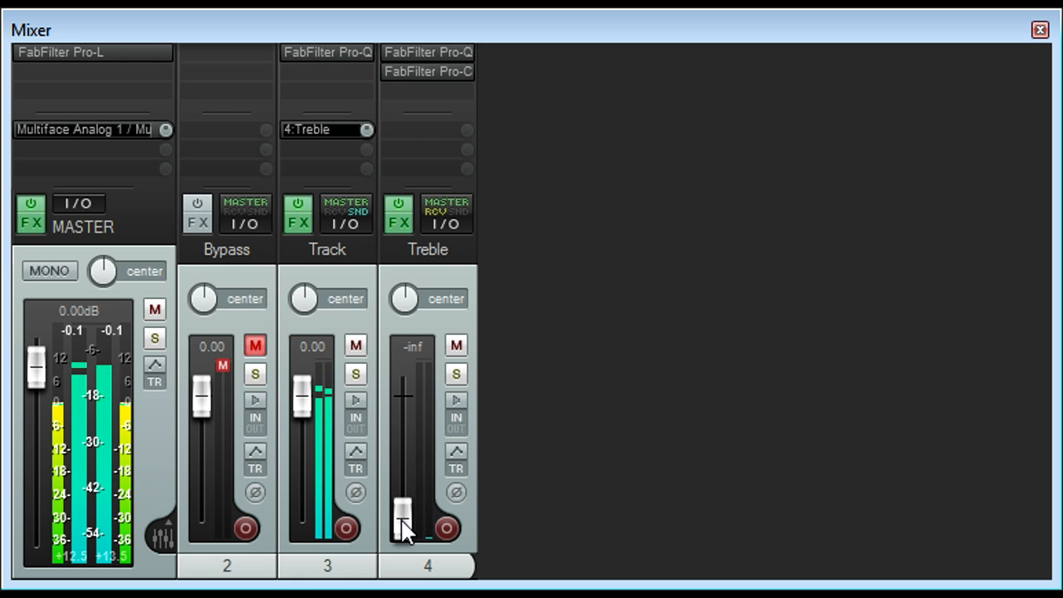
{"action": "left_click_drag", "start_coordinate": [403, 527], "coordinate": [403, 436]}
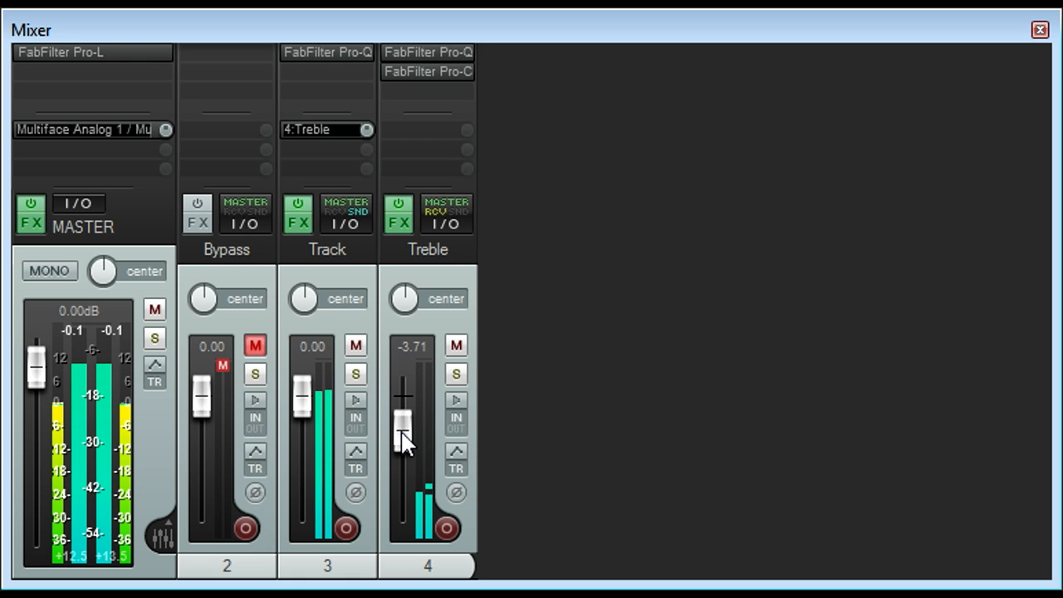
{"action": "left_click_drag", "start_coordinate": [403, 436], "coordinate": [403, 439]}
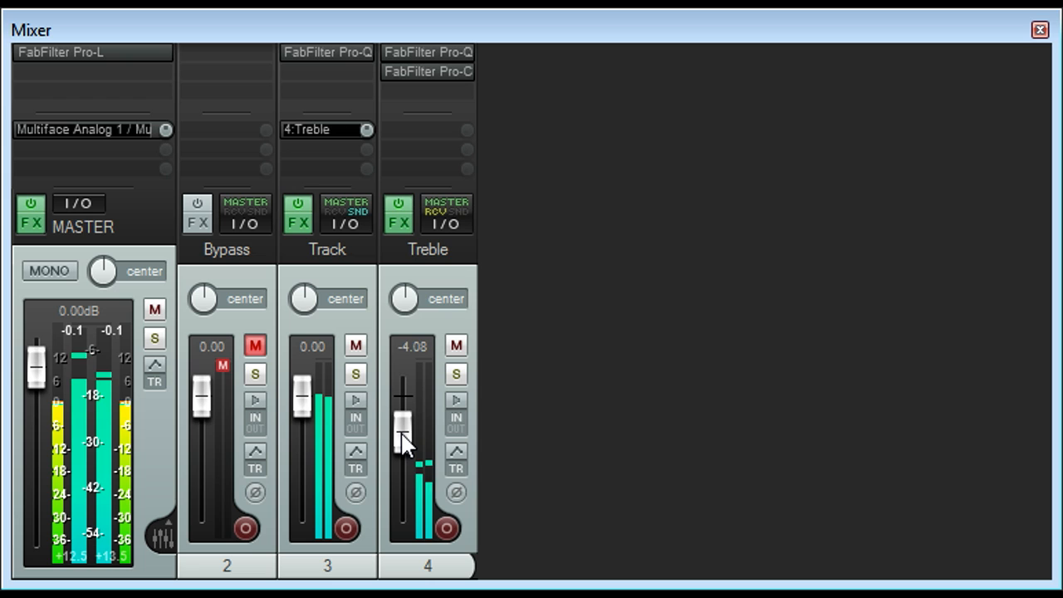
{"action": "left_click_drag", "start_coordinate": [403, 415], "coordinate": [403, 440]}
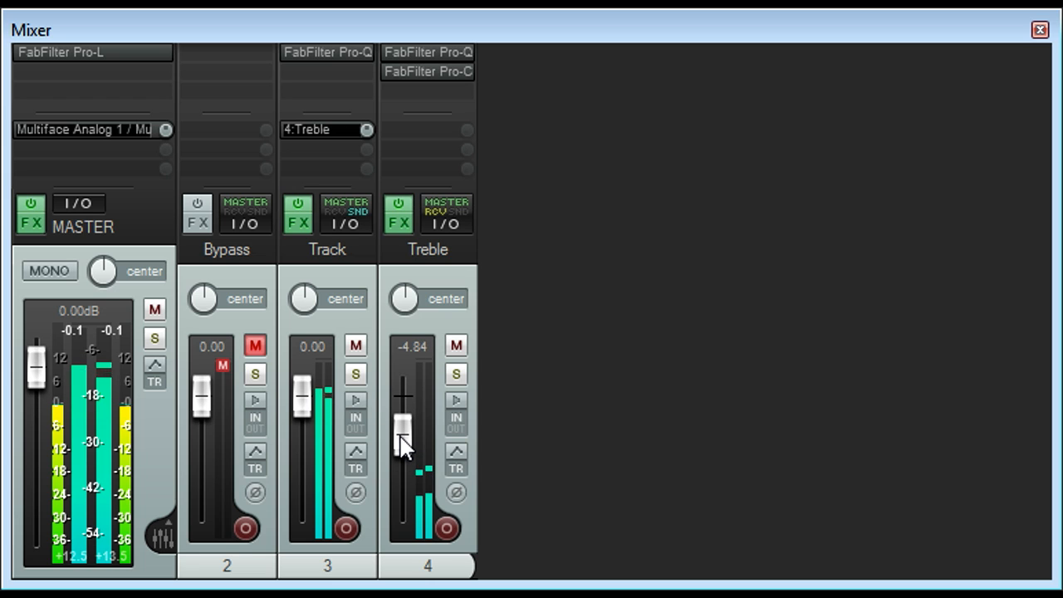
{"action": "left_click_drag", "start_coordinate": [403, 440], "coordinate": [403, 453]}
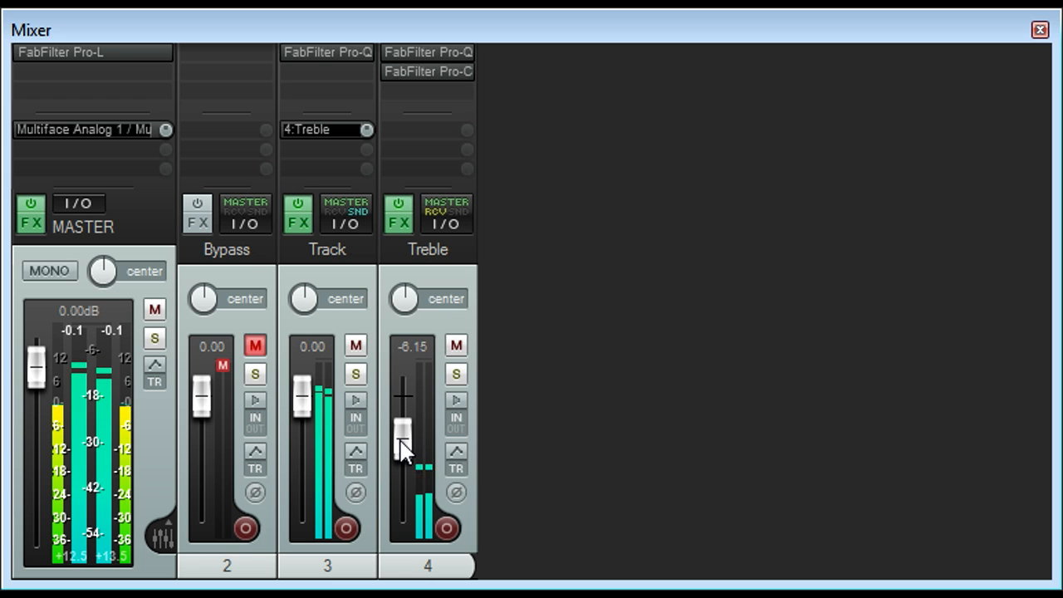
{"action": "left_click_drag", "start_coordinate": [405, 436], "coordinate": [405, 440]}
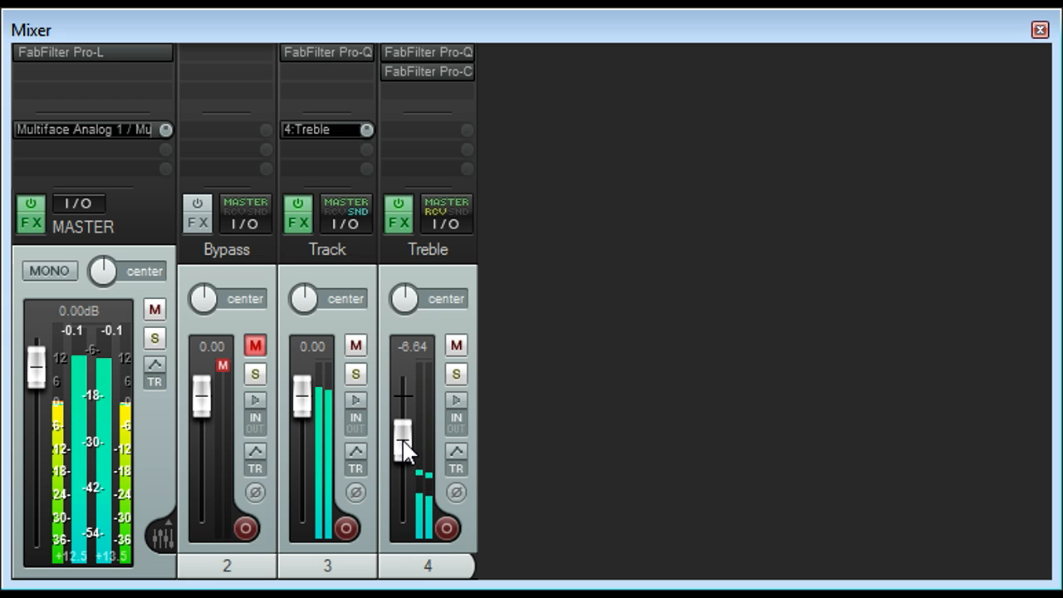
Re-audition from silence and settle the Treble level around -4.5 dB
{"action": "left_click_drag", "start_coordinate": [403, 436], "coordinate": [402, 527]}
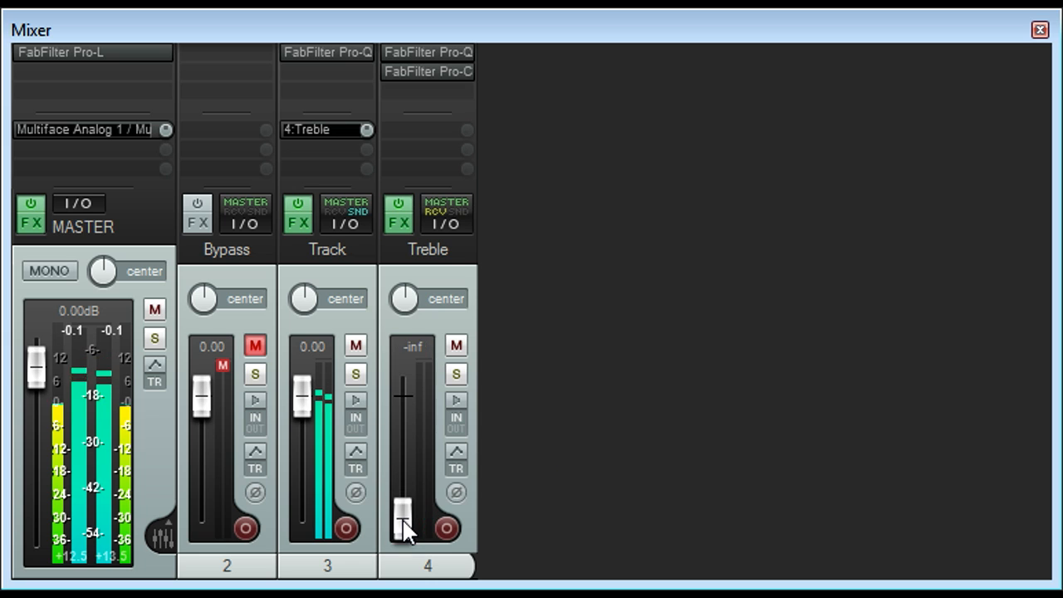
{"action": "left_click_drag", "start_coordinate": [405, 527], "coordinate": [405, 419]}
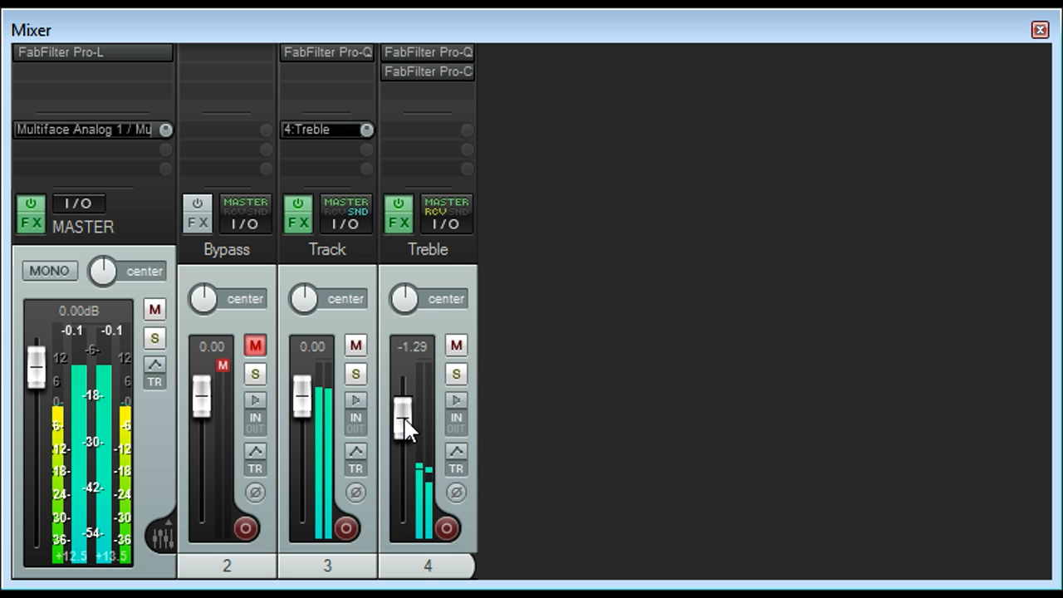
{"action": "left_click_drag", "start_coordinate": [405, 424], "coordinate": [407, 440]}
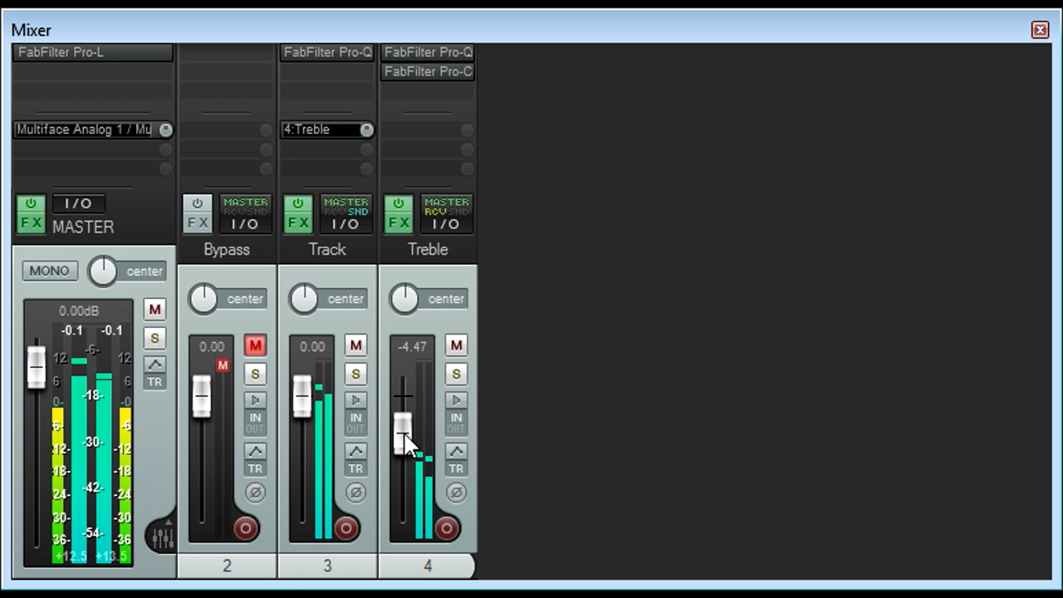
{"action": "left_click_drag", "start_coordinate": [406, 436], "coordinate": [405, 445]}
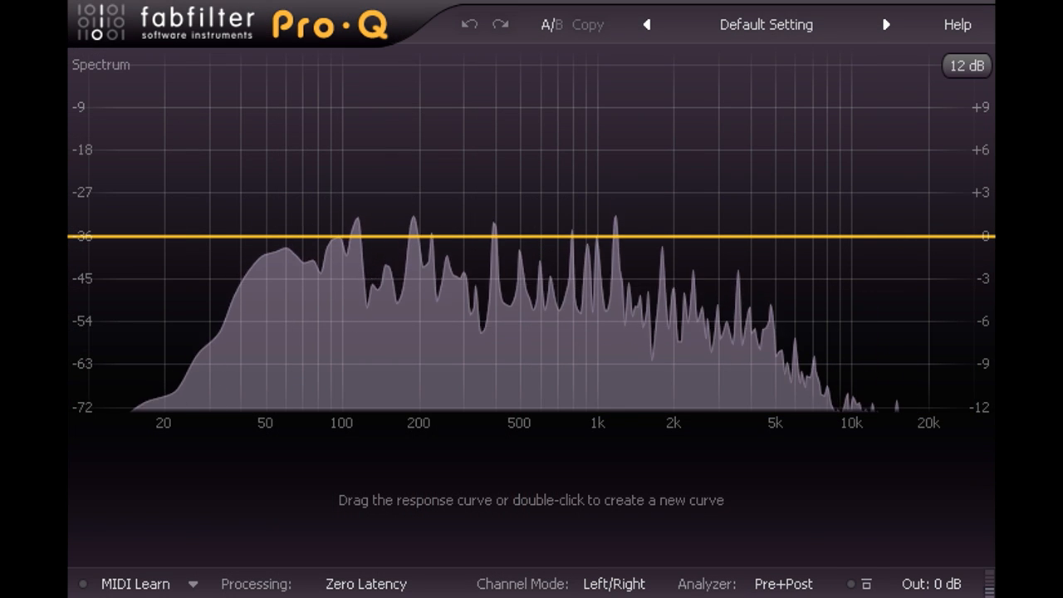
Choose Linear Phase - High Latency processing and set a low cut near 75 Hz
{"action": "left_click", "coordinate": [365, 584]}
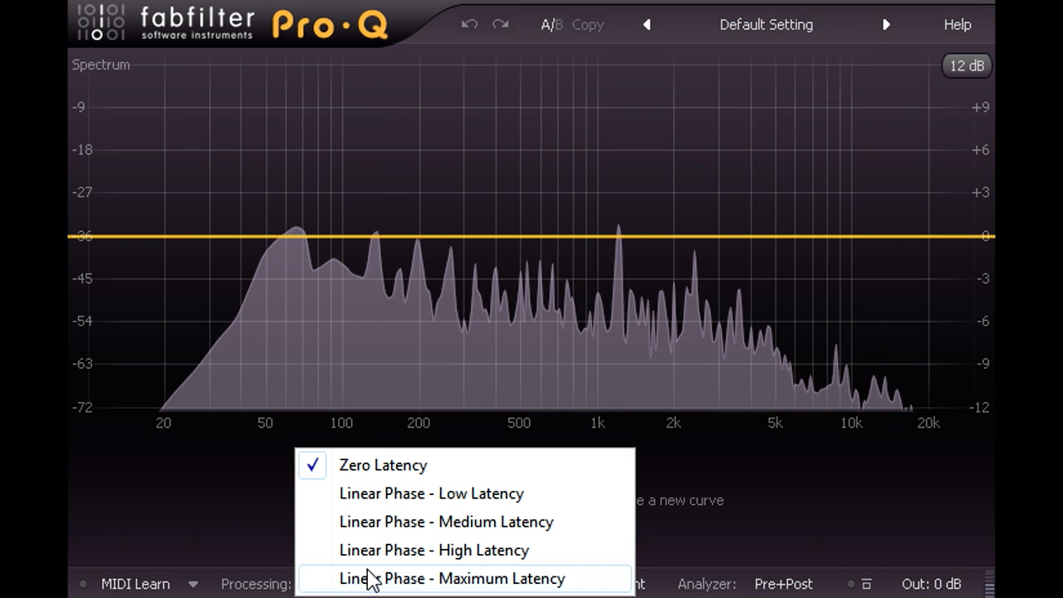
{"action": "left_click", "coordinate": [434, 549]}
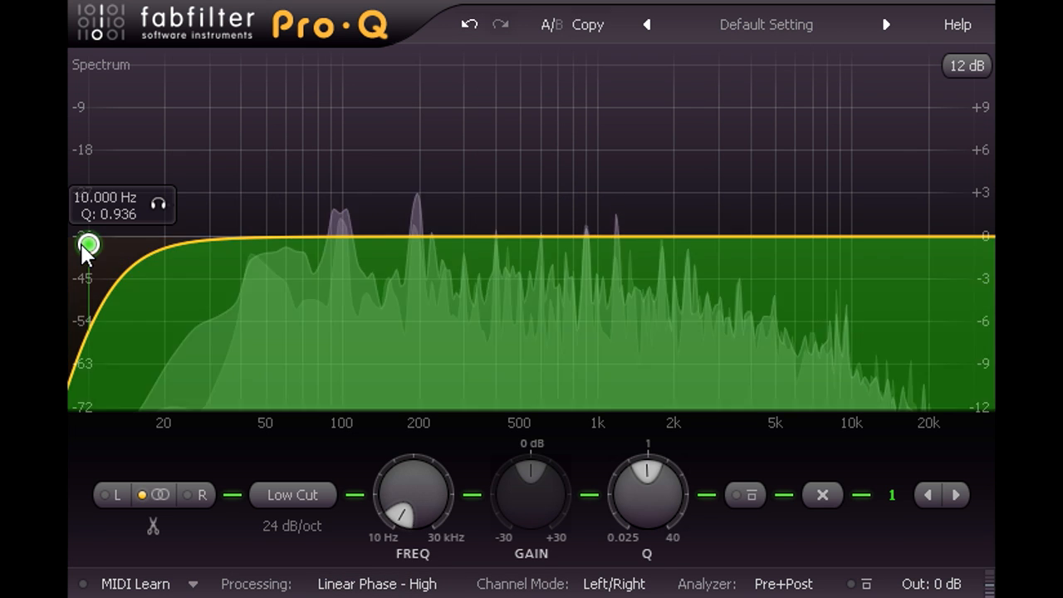
{"action": "left_click_drag", "start_coordinate": [89, 243], "coordinate": [283, 243]}
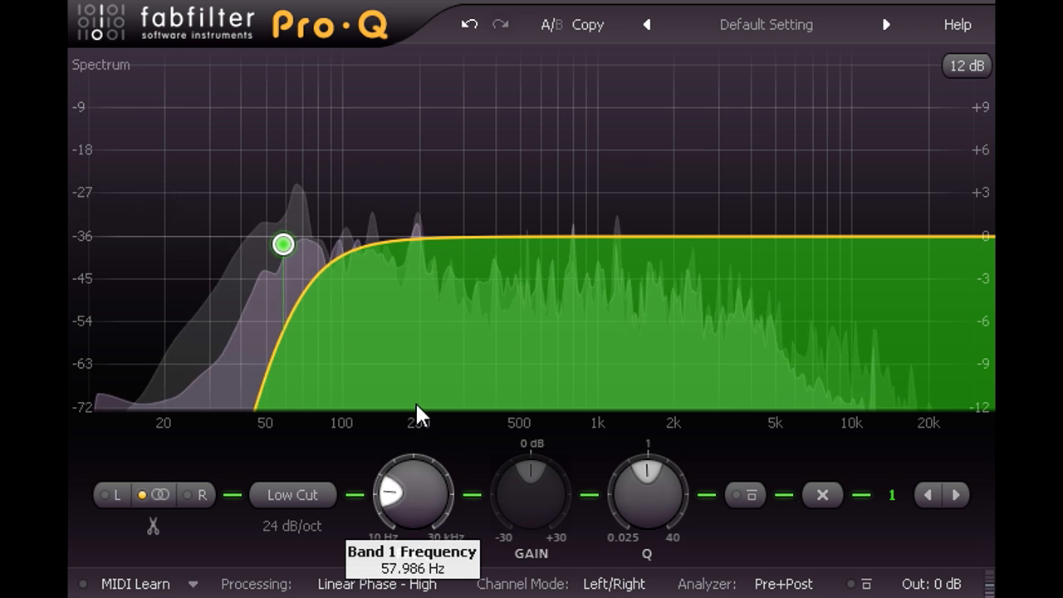
{"action": "left_click_drag", "start_coordinate": [282, 243], "coordinate": [308, 243]}
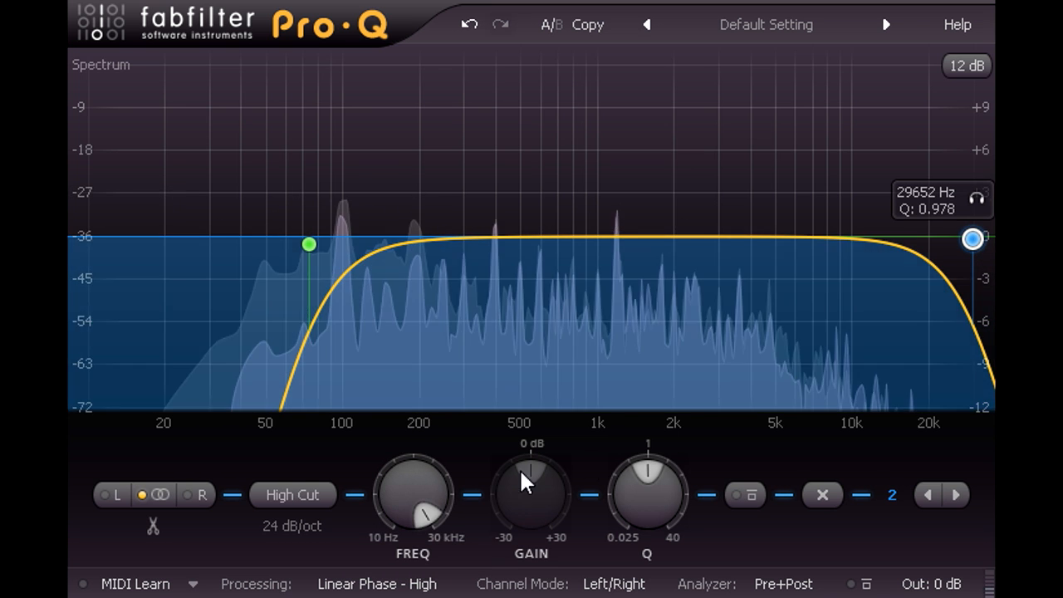
Bring the high cut down to about 500 Hz
{"action": "left_click_drag", "start_coordinate": [973, 239], "coordinate": [652, 239]}
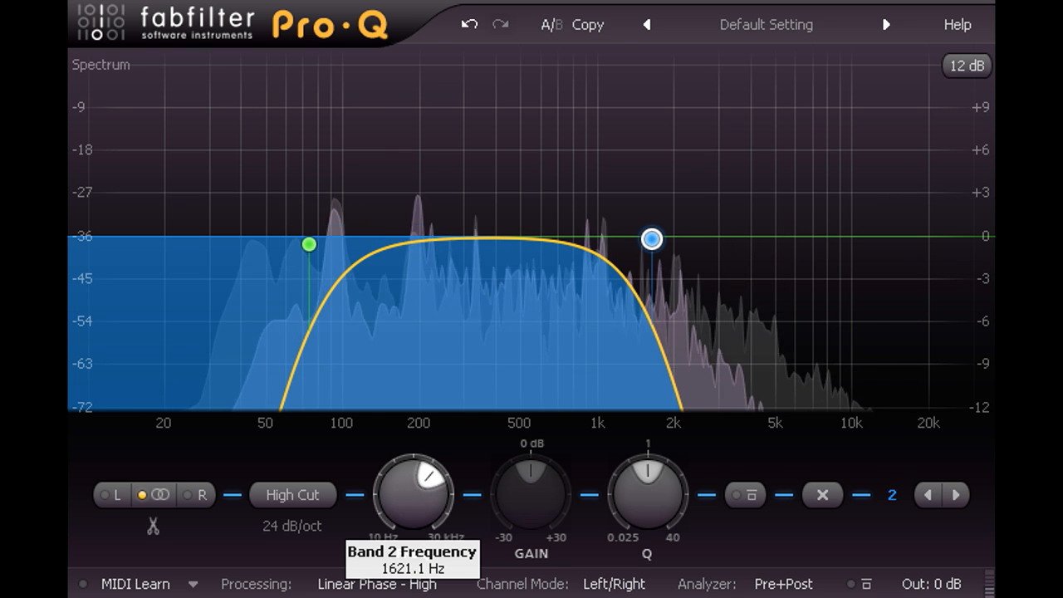
{"action": "left_click_drag", "start_coordinate": [652, 239], "coordinate": [573, 240]}
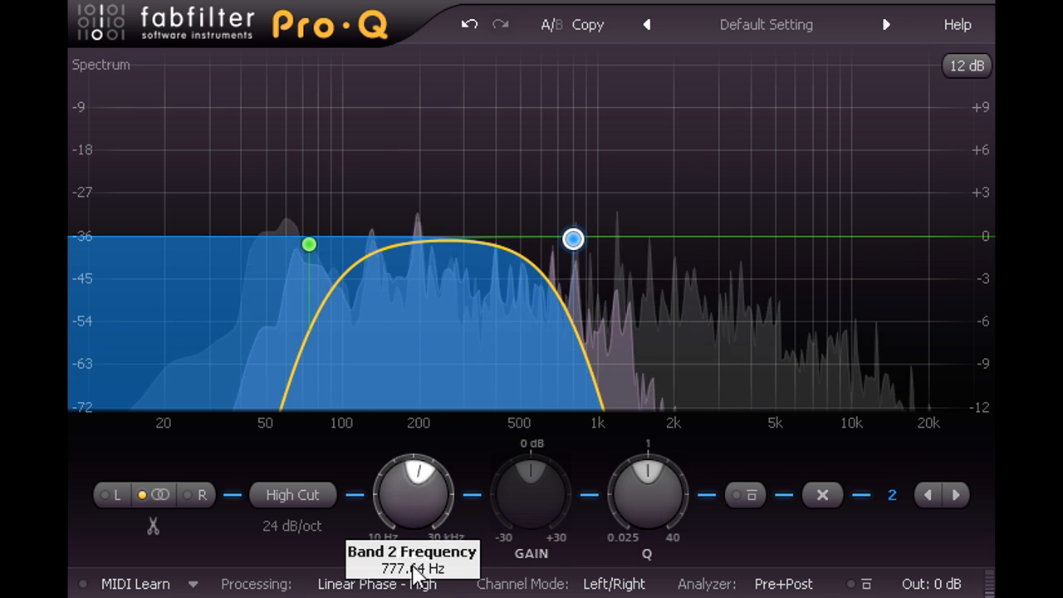
{"action": "left_click_drag", "start_coordinate": [573, 239], "coordinate": [519, 238]}
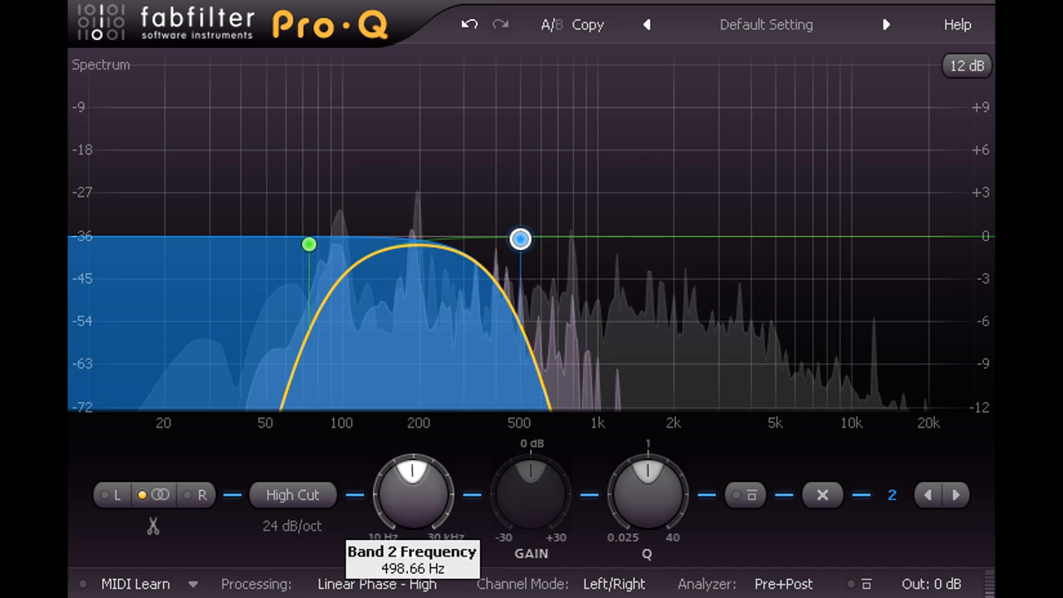
{"action": "left_click_drag", "start_coordinate": [520, 239], "coordinate": [523, 240]}
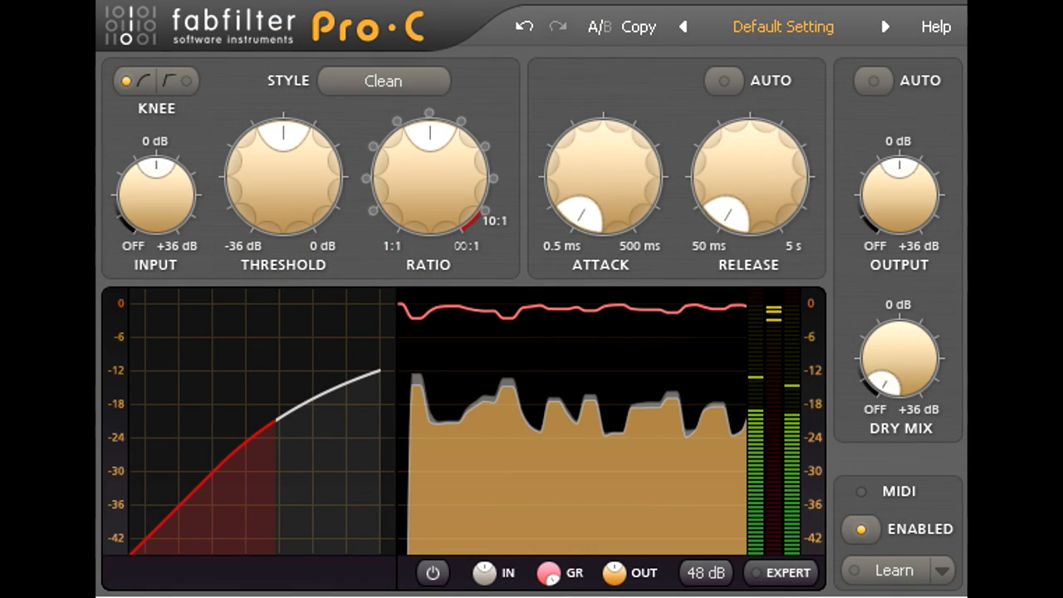
Lower the Pro-C threshold to about -32 dB and lengthen the attack to about 23 ms
{"action": "left_click_drag", "start_coordinate": [283, 174], "coordinate": [249, 150]}
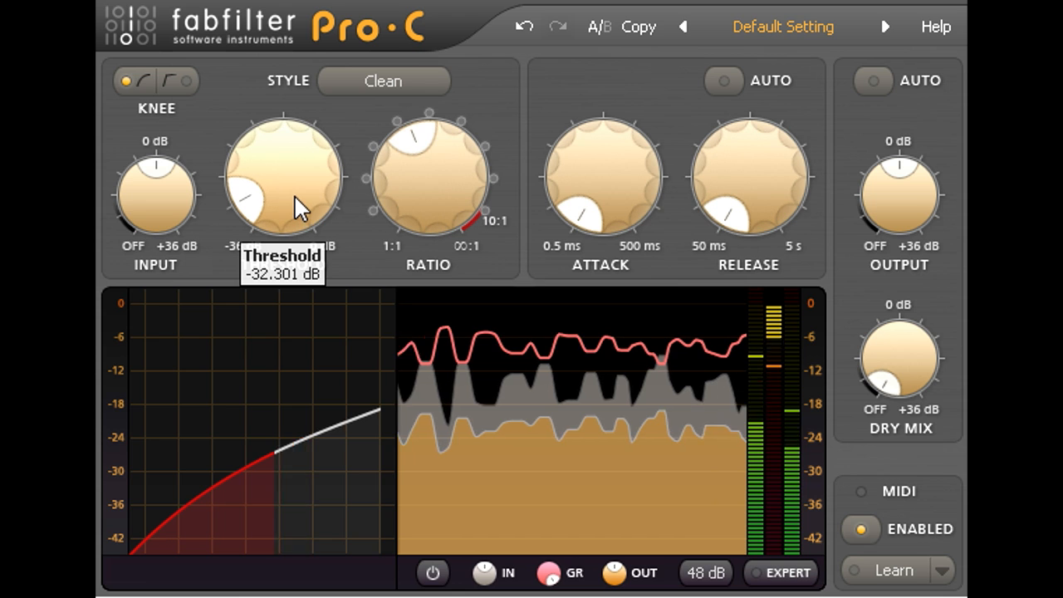
{"action": "mouse_move", "coordinate": [752, 179]}
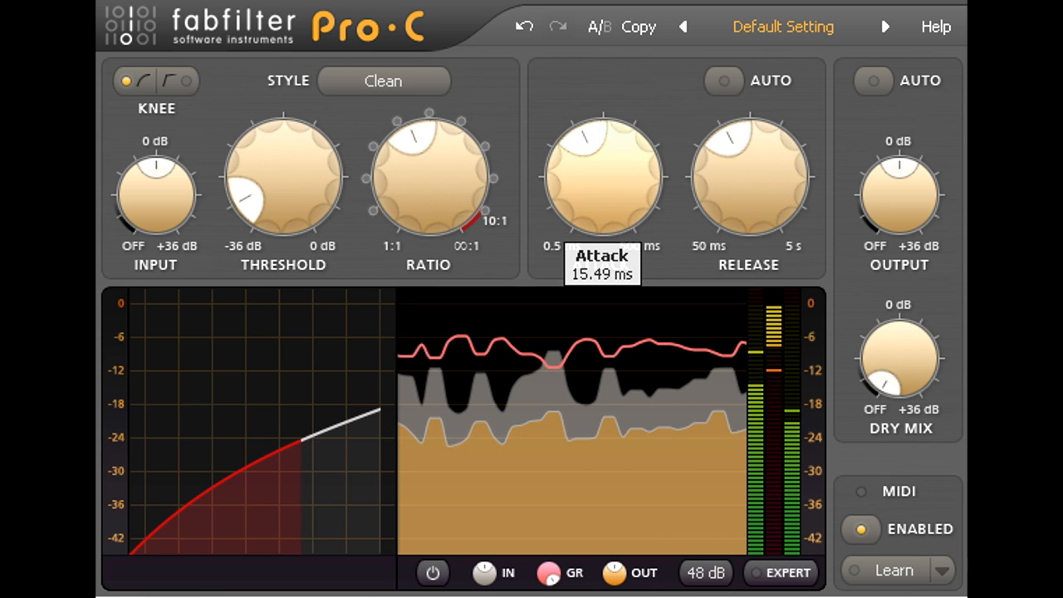
{"action": "left_click_drag", "start_coordinate": [602, 175], "coordinate": [607, 191]}
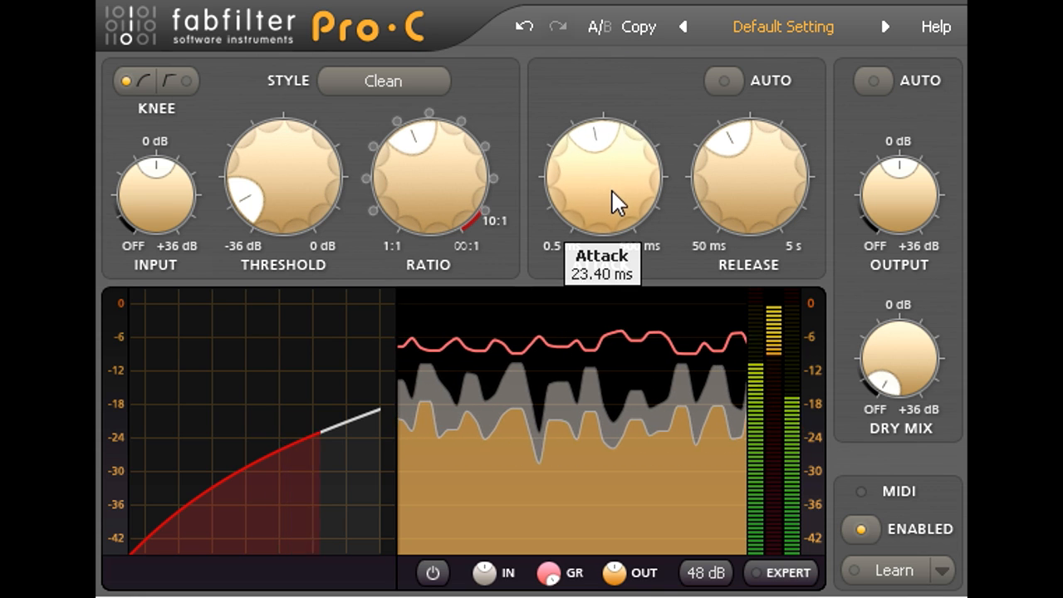
{"action": "mouse_move", "coordinate": [717, 473]}
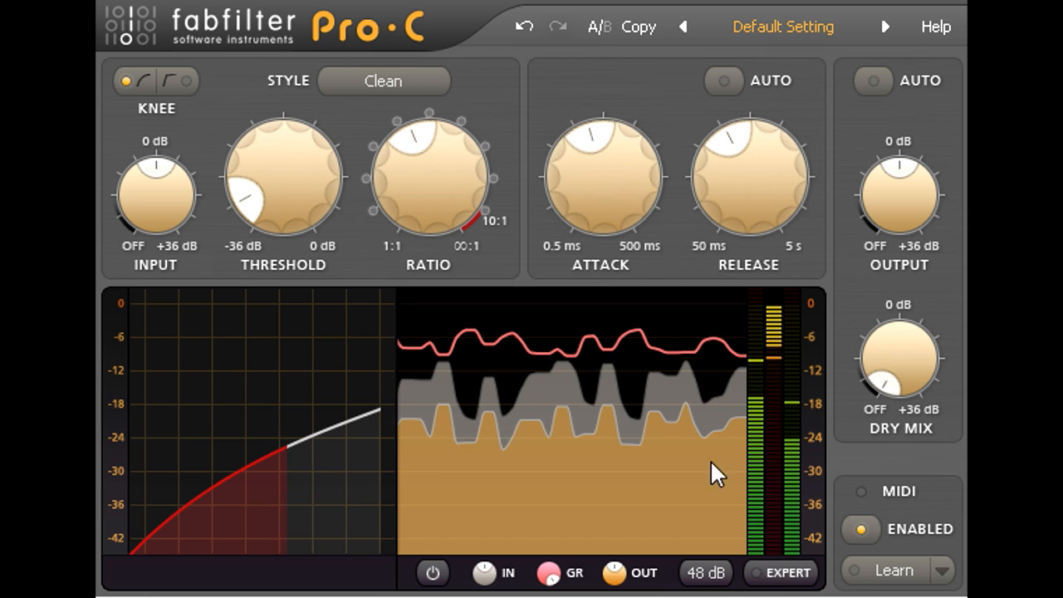
Enable M/S side-chain processing in Expert mode and pan the output fully toward mid (-1)
{"action": "left_click", "coordinate": [781, 572]}
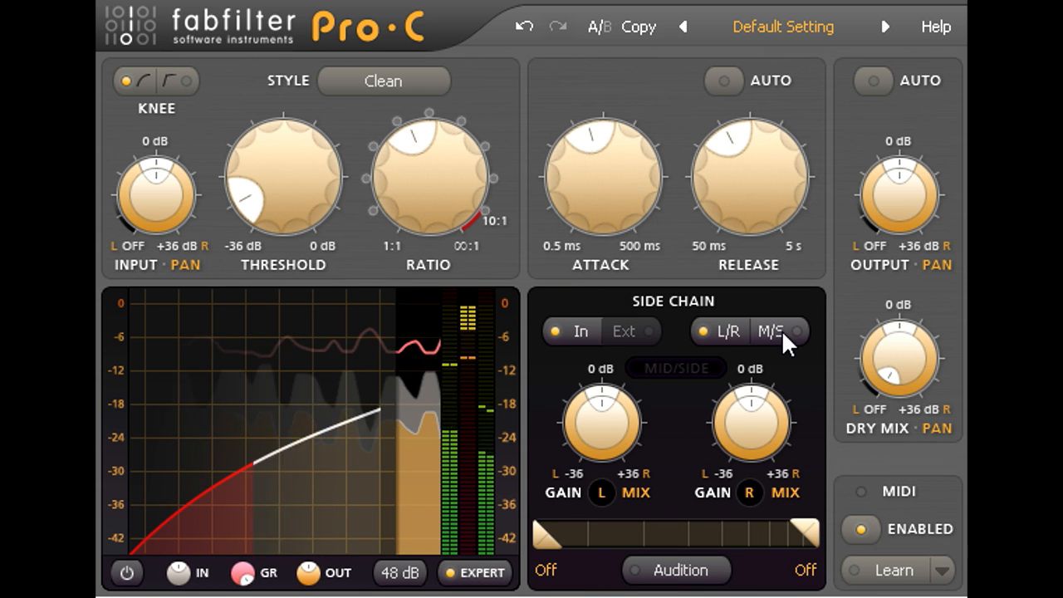
{"action": "left_click", "coordinate": [771, 331]}
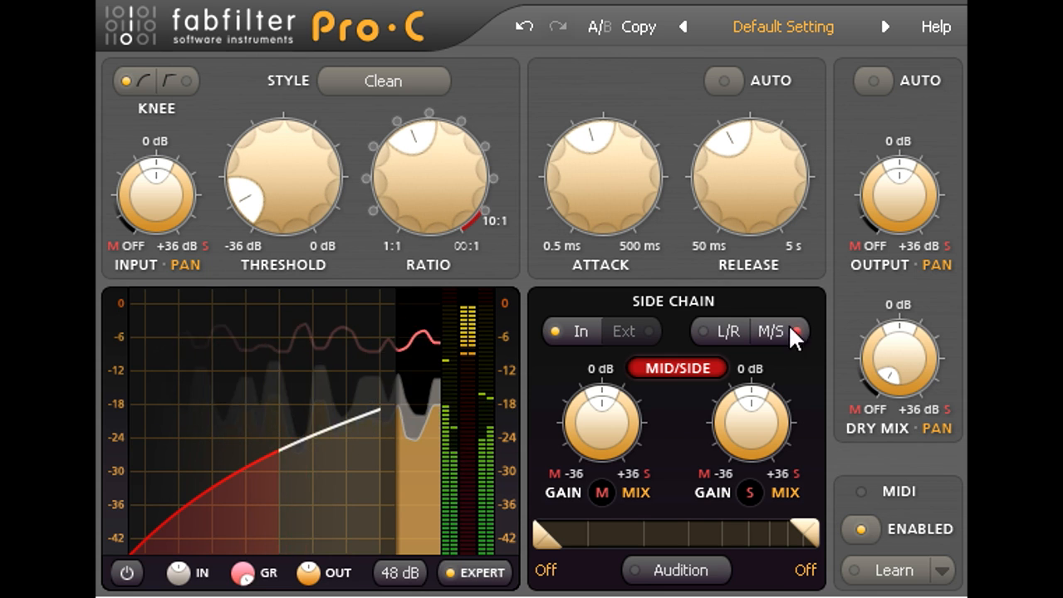
{"action": "mouse_move", "coordinate": [897, 200]}
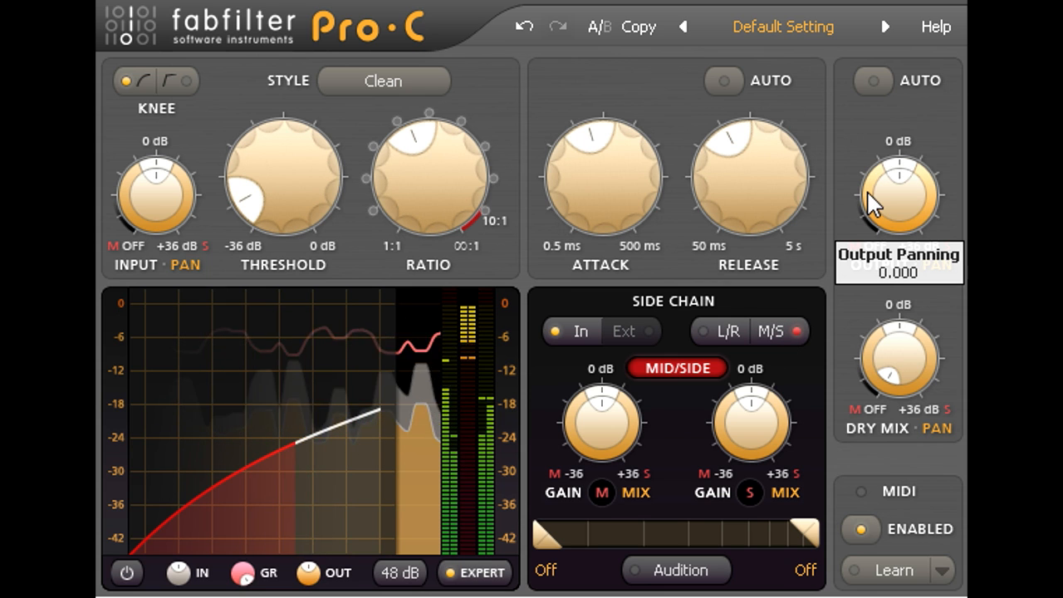
{"action": "left_click_drag", "start_coordinate": [897, 191], "coordinate": [881, 208]}
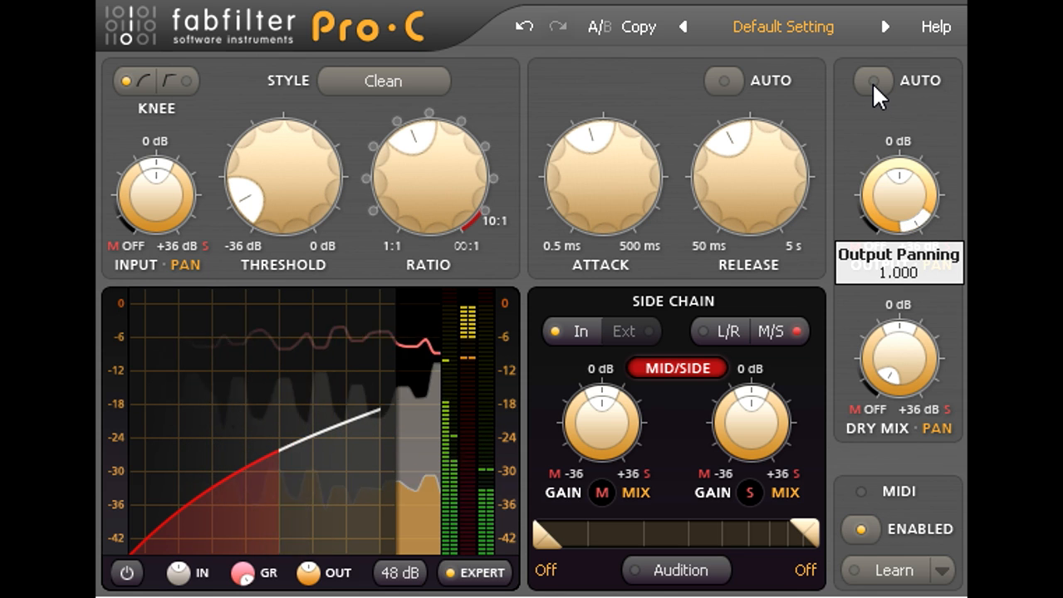
{"action": "left_click_drag", "start_coordinate": [899, 191], "coordinate": [899, 212]}
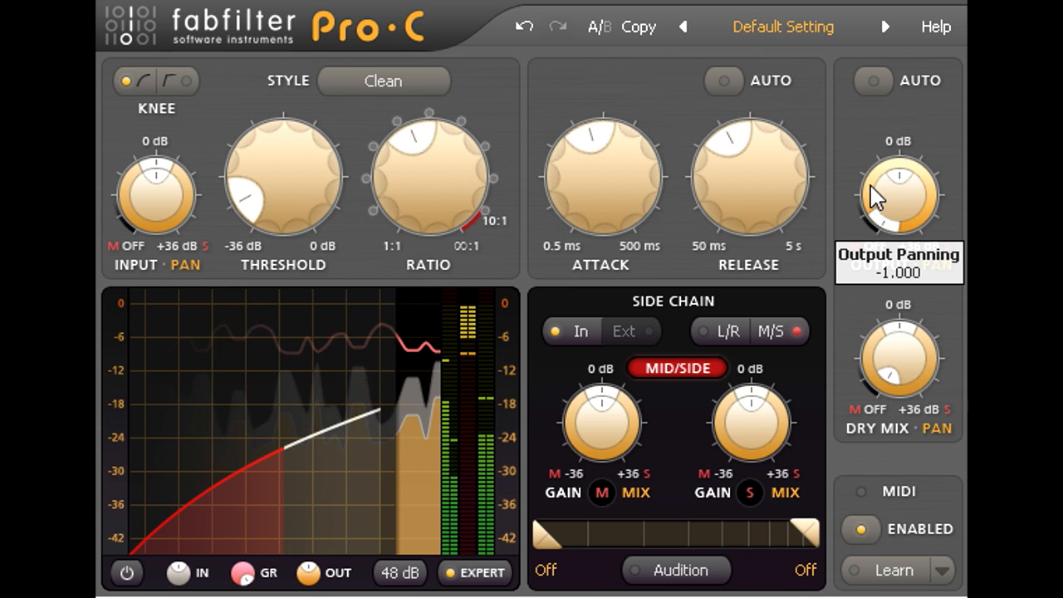
{"action": "mouse_move", "coordinate": [600, 419]}
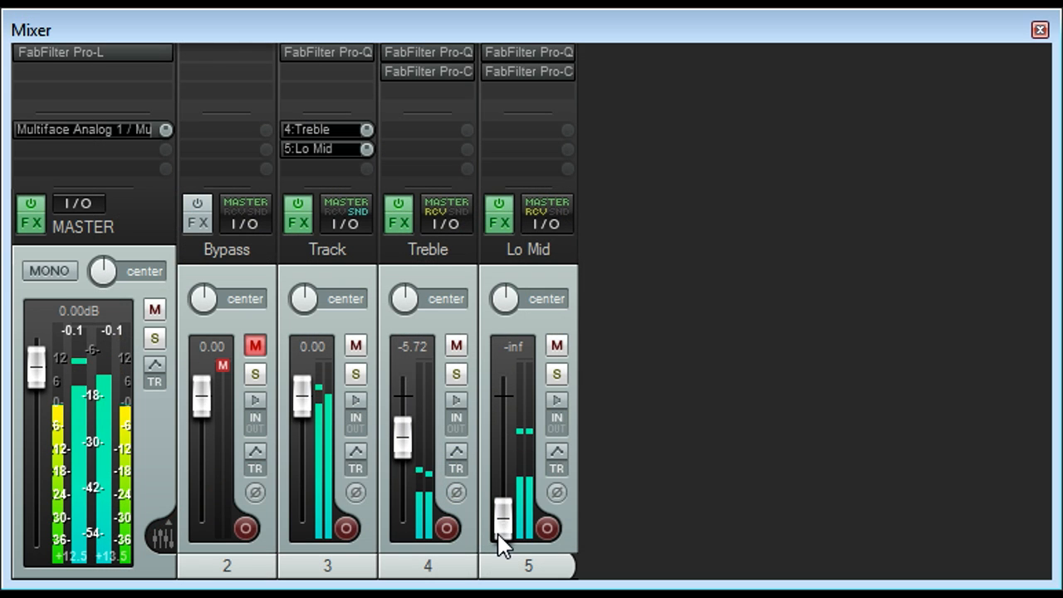
Raise the Lo Mid fader from silence and settle it around -8 dB
{"action": "left_click_drag", "start_coordinate": [503, 528], "coordinate": [503, 506]}
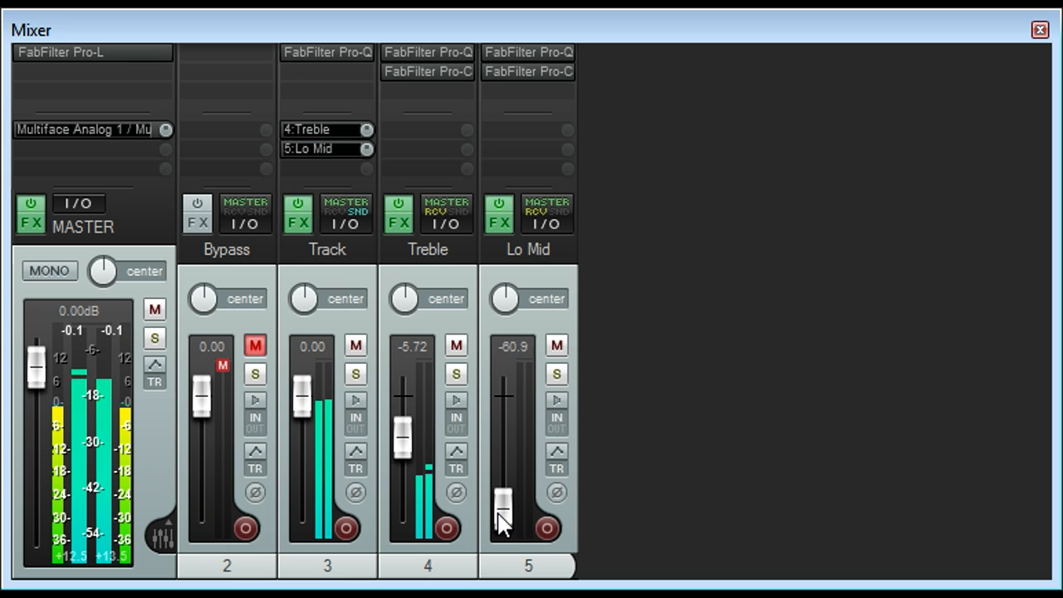
{"action": "left_click_drag", "start_coordinate": [503, 524], "coordinate": [504, 440]}
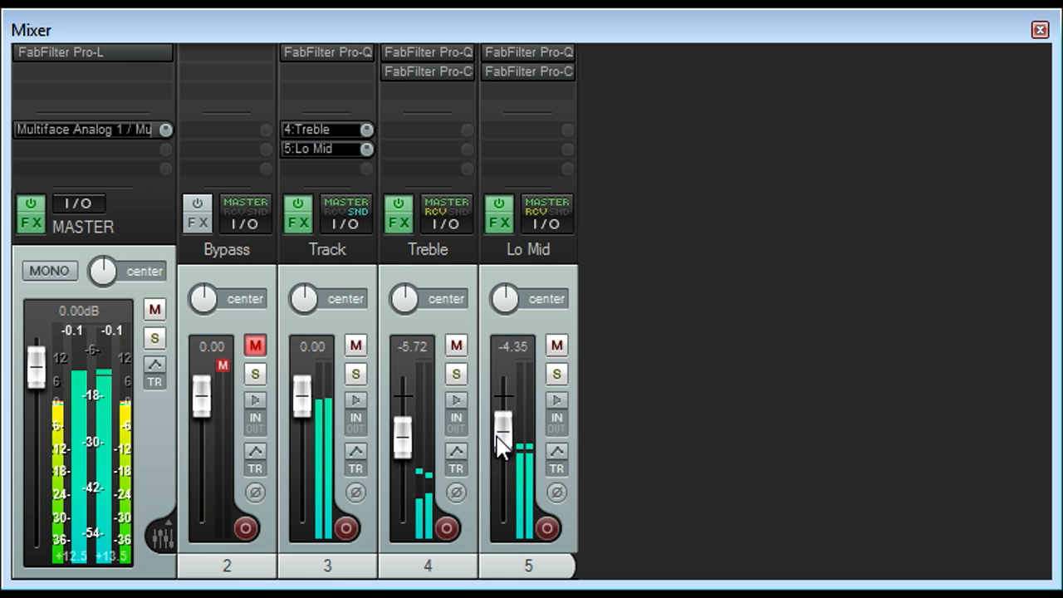
{"action": "left_click_drag", "start_coordinate": [502, 444], "coordinate": [503, 415]}
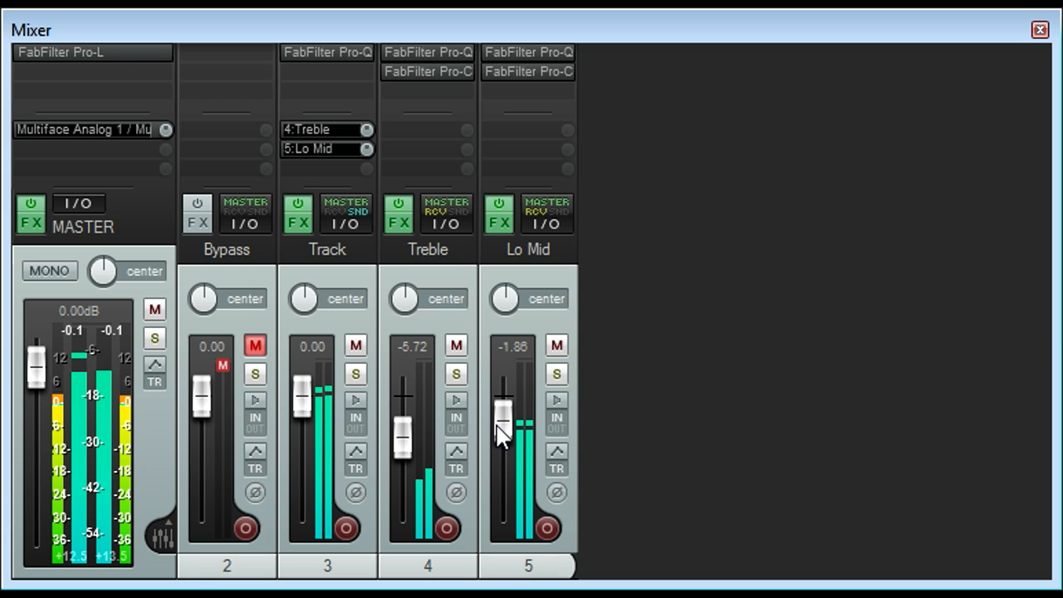
{"action": "left_click_drag", "start_coordinate": [501, 415], "coordinate": [501, 441]}
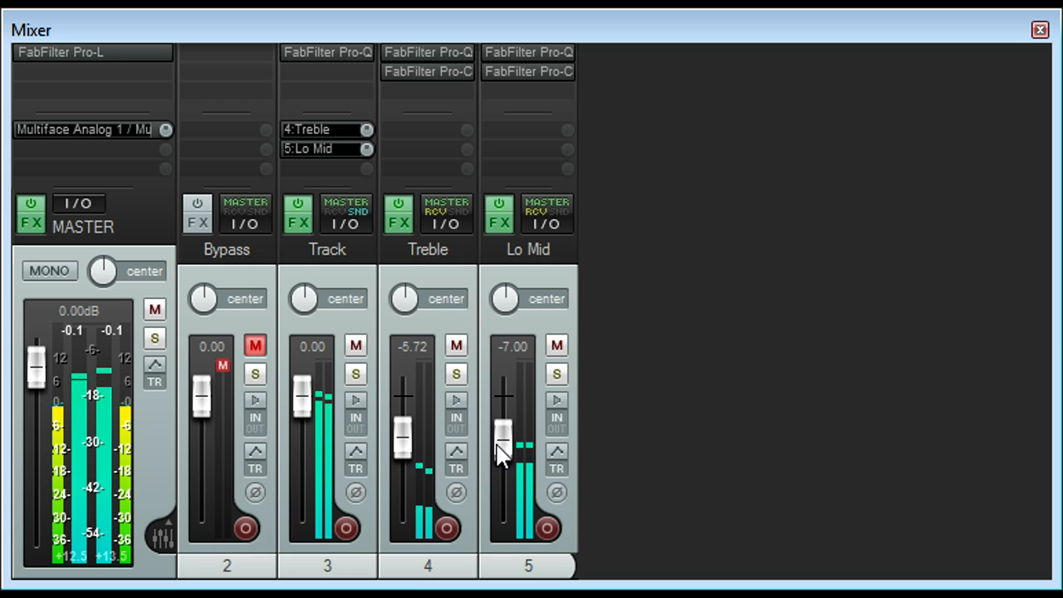
{"action": "left_click_drag", "start_coordinate": [503, 436], "coordinate": [503, 449]}
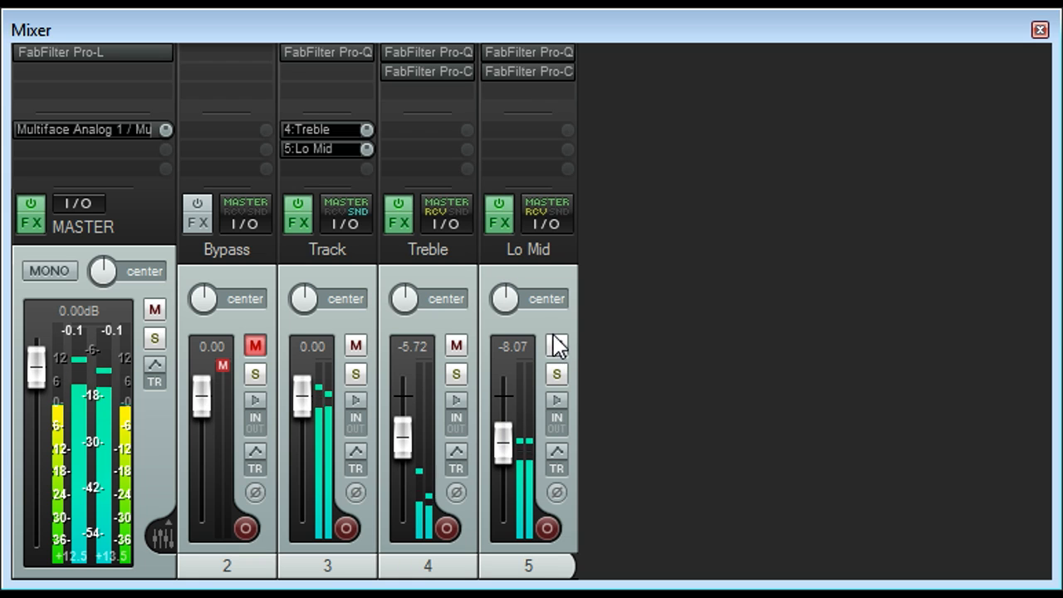
{"action": "mouse_move", "coordinate": [590, 357]}
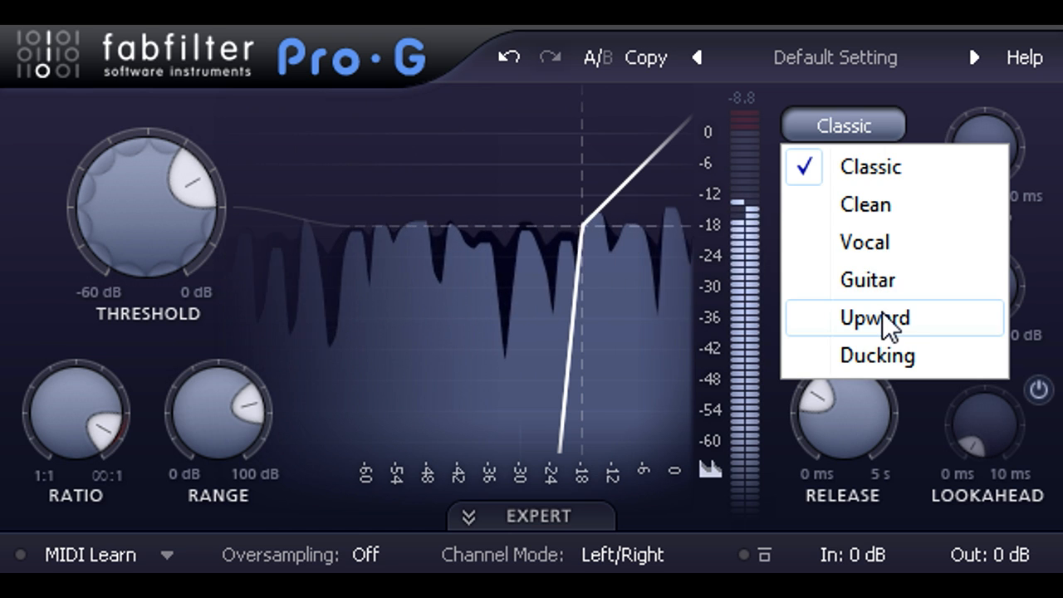
Switch Pro-G to upward expansion with a gentler ratio
{"action": "left_click", "coordinate": [874, 317]}
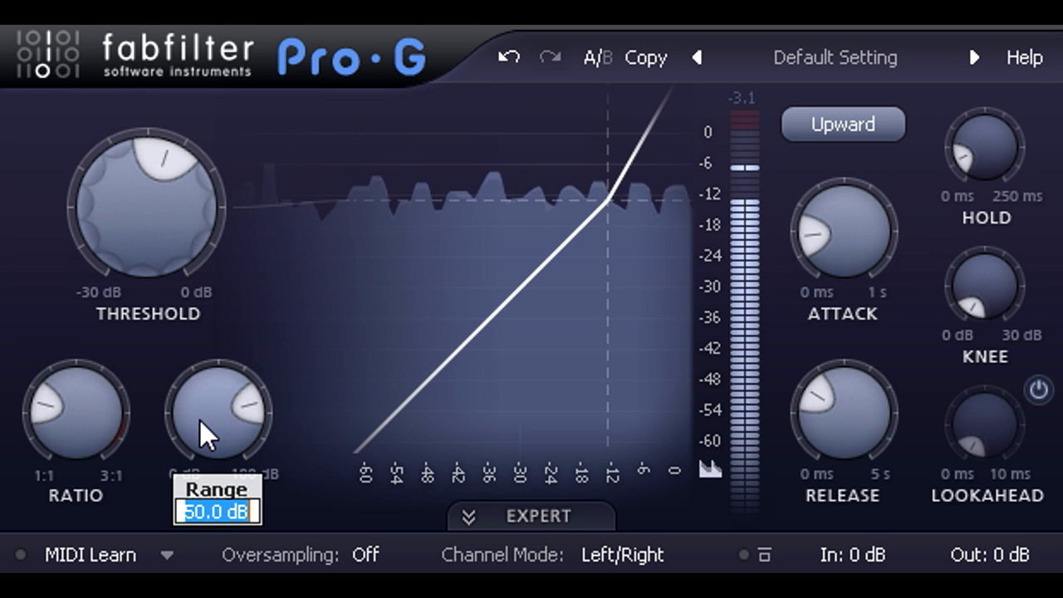
{"action": "type", "text": "3"}
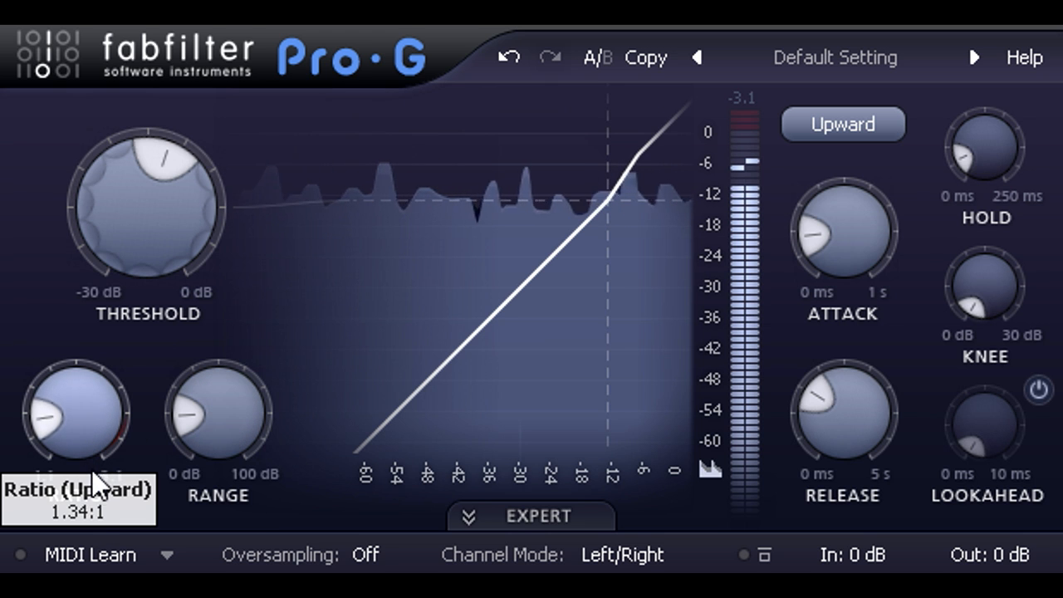
{"action": "left_click_drag", "start_coordinate": [66, 407], "coordinate": [66, 448]}
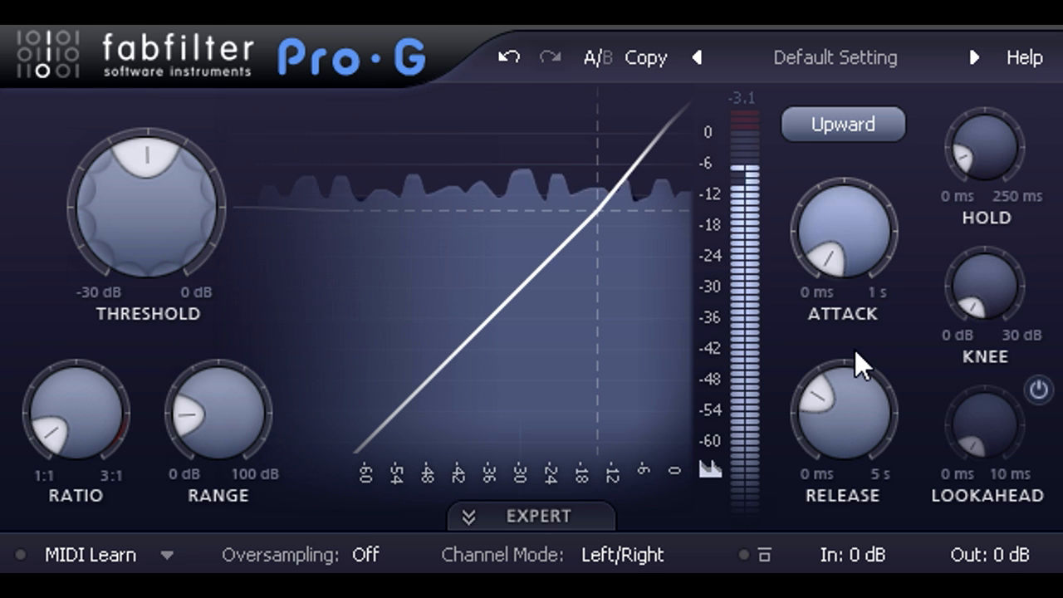
Tune the expansion threshold between -17 and -12 dB, settling near -15.8 dB
{"action": "left_click_drag", "start_coordinate": [148, 207], "coordinate": [149, 282]}
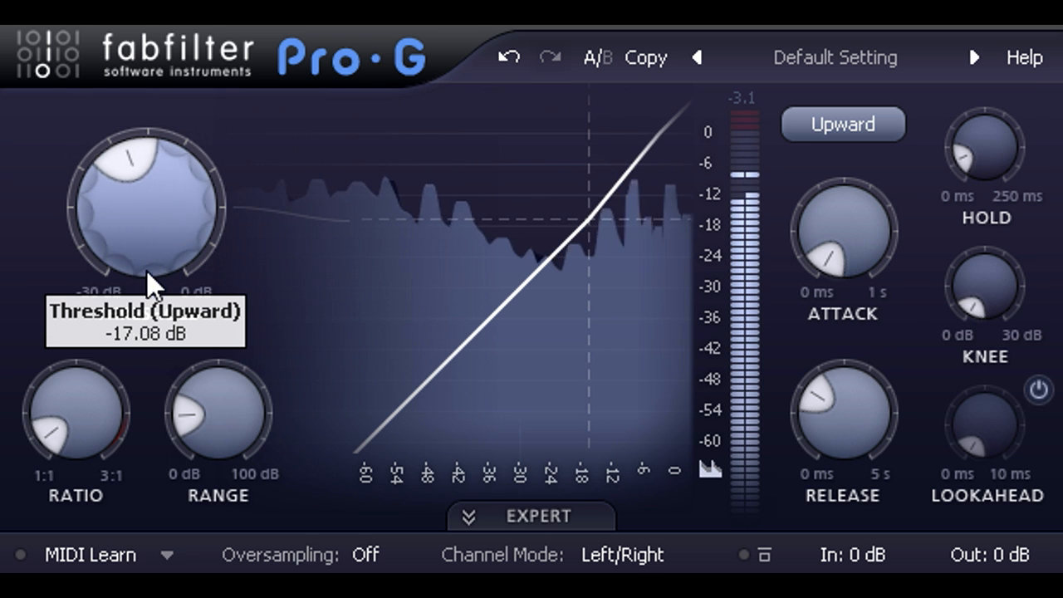
{"action": "left_click_drag", "start_coordinate": [149, 286], "coordinate": [153, 166]}
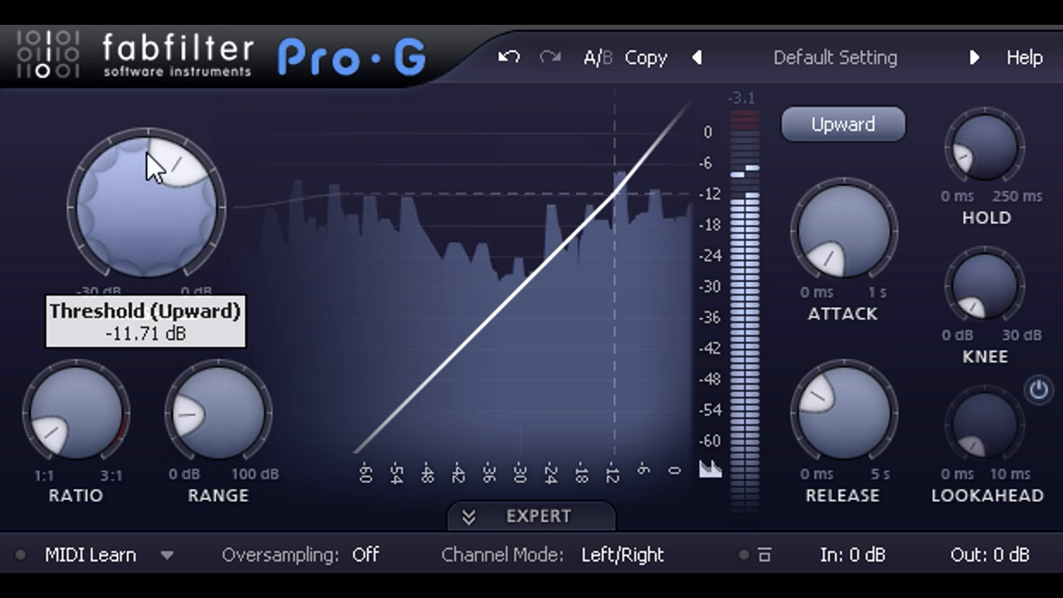
{"action": "left_click_drag", "start_coordinate": [158, 166], "coordinate": [152, 253]}
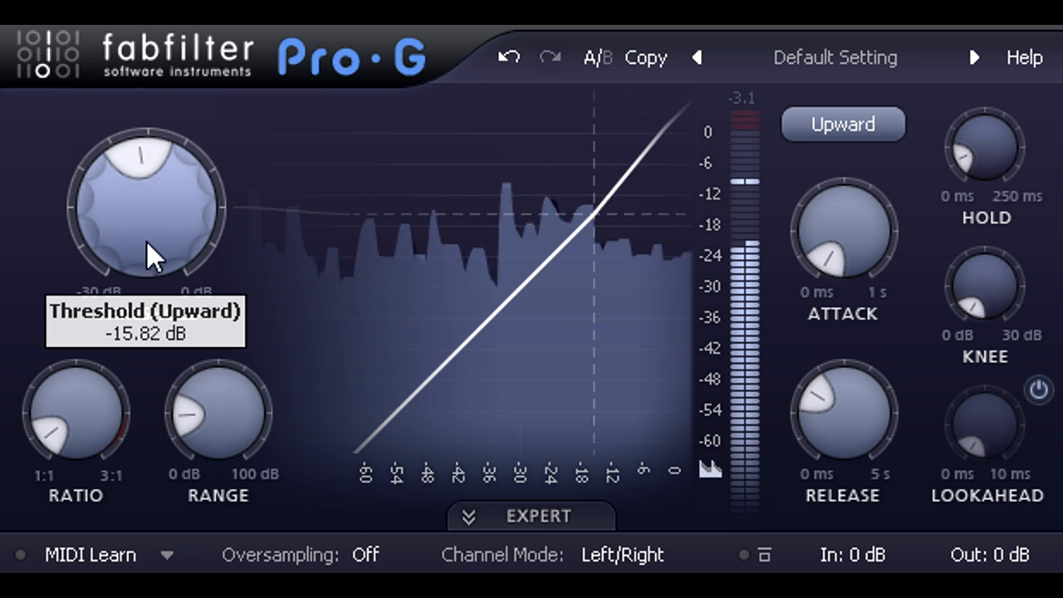
In Expert mode, set the Pro-G side-chain low cut to about 78.78 Hz
{"action": "left_click", "coordinate": [531, 516]}
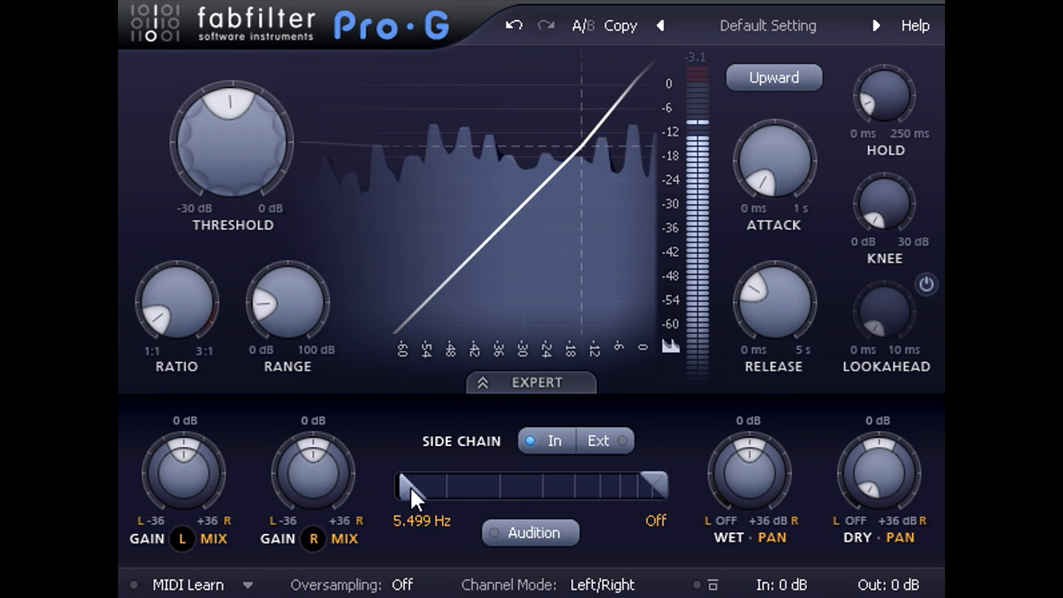
{"action": "left_click_drag", "start_coordinate": [415, 486], "coordinate": [495, 486]}
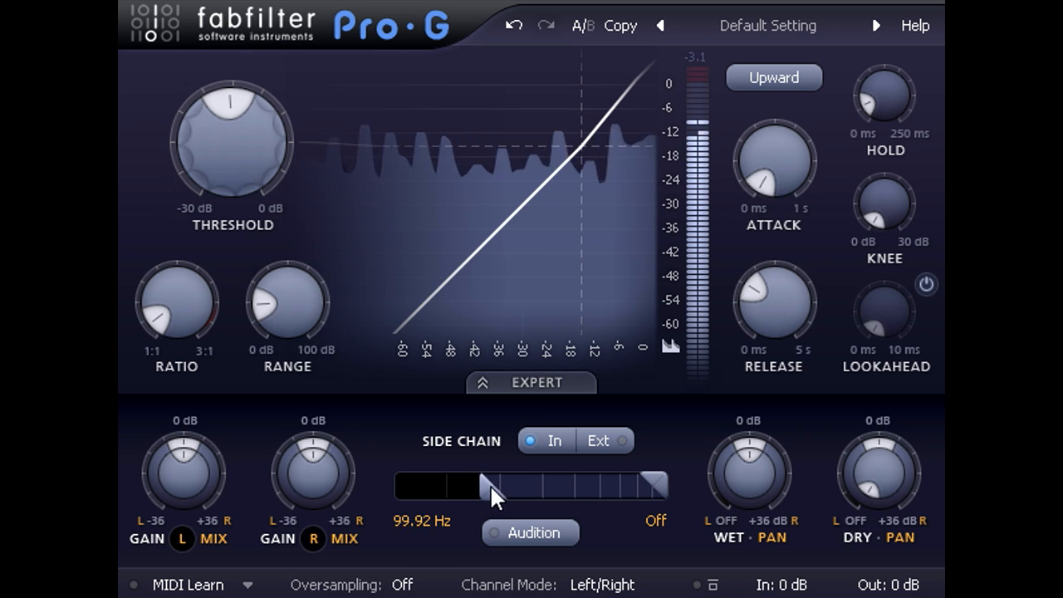
{"action": "left_click_drag", "start_coordinate": [490, 486], "coordinate": [486, 496]}
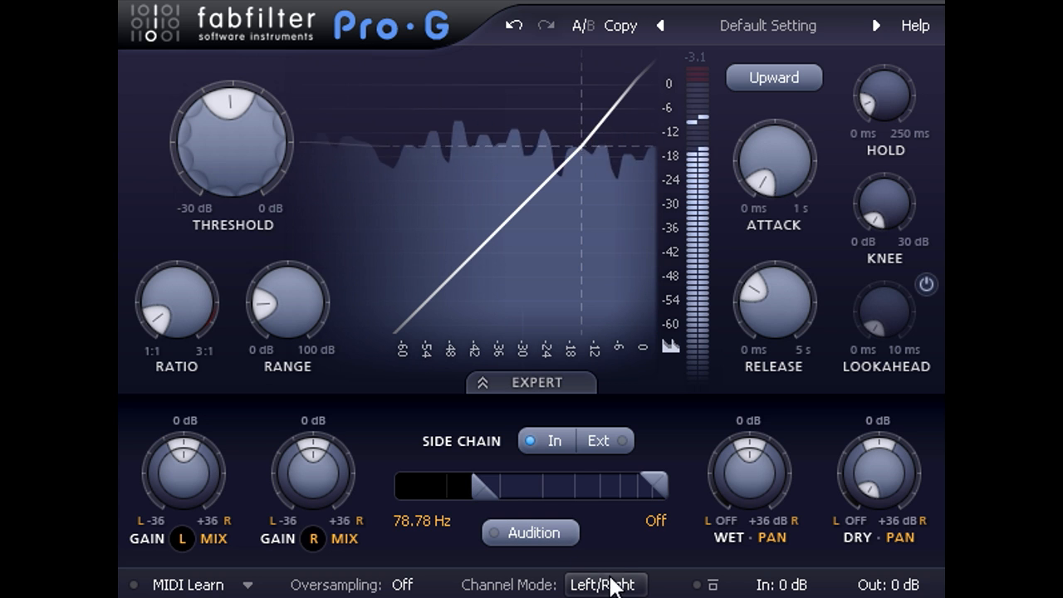
Switch Pro-G's channel mode to Mid/Side and adjust the Mid mix amount
{"action": "left_click", "coordinate": [605, 584]}
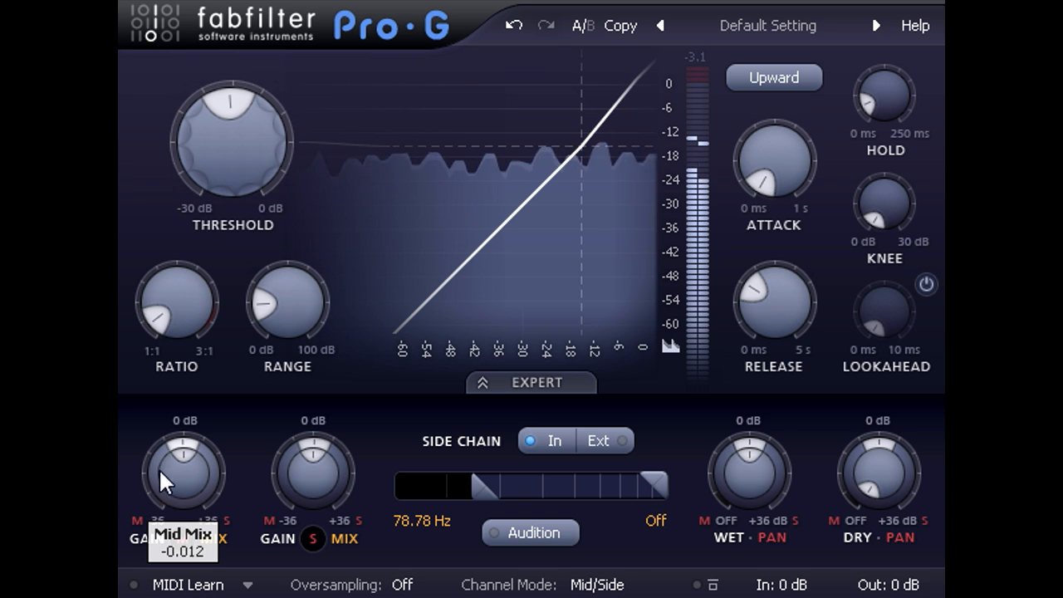
{"action": "left_click_drag", "start_coordinate": [183, 465], "coordinate": [183, 515]}
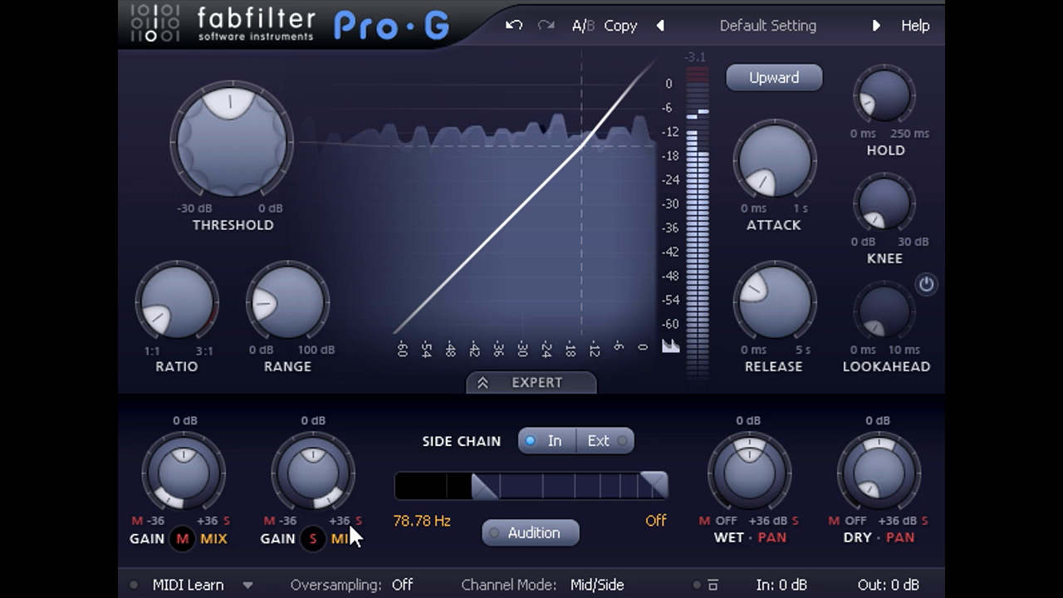
{"action": "mouse_move", "coordinate": [314, 473]}
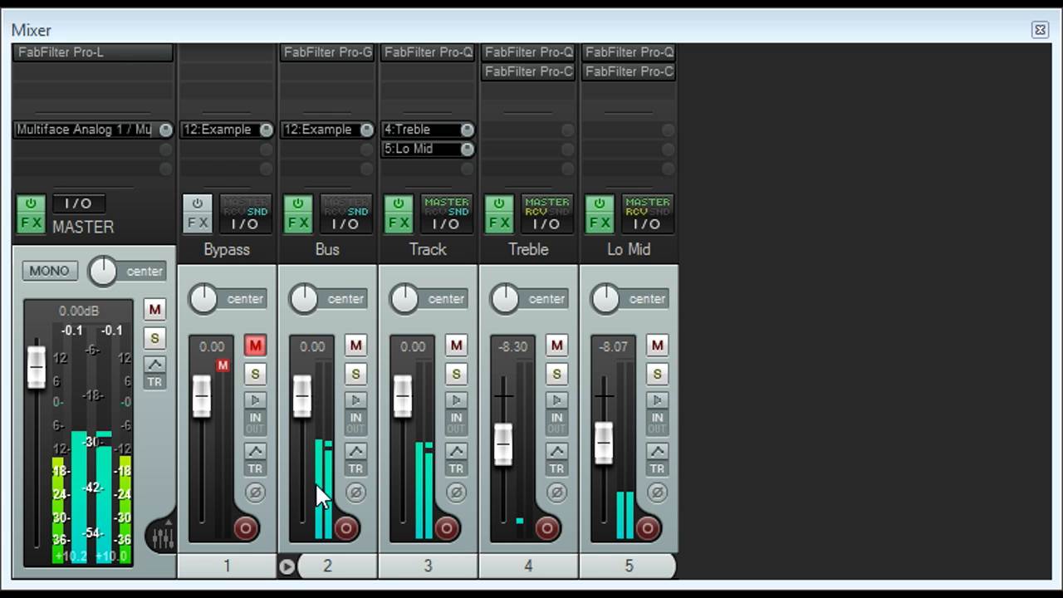
Toggle solo on the Bypass track repeatedly to A/B the unprocessed mix during playback
{"action": "left_click", "coordinate": [255, 374]}
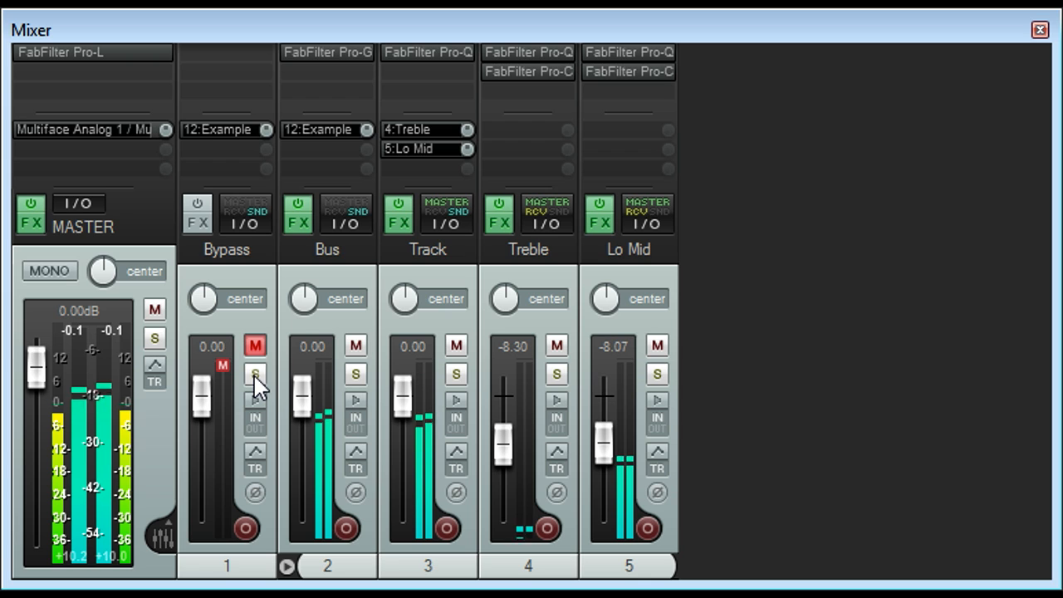
{"action": "left_click", "coordinate": [255, 374]}
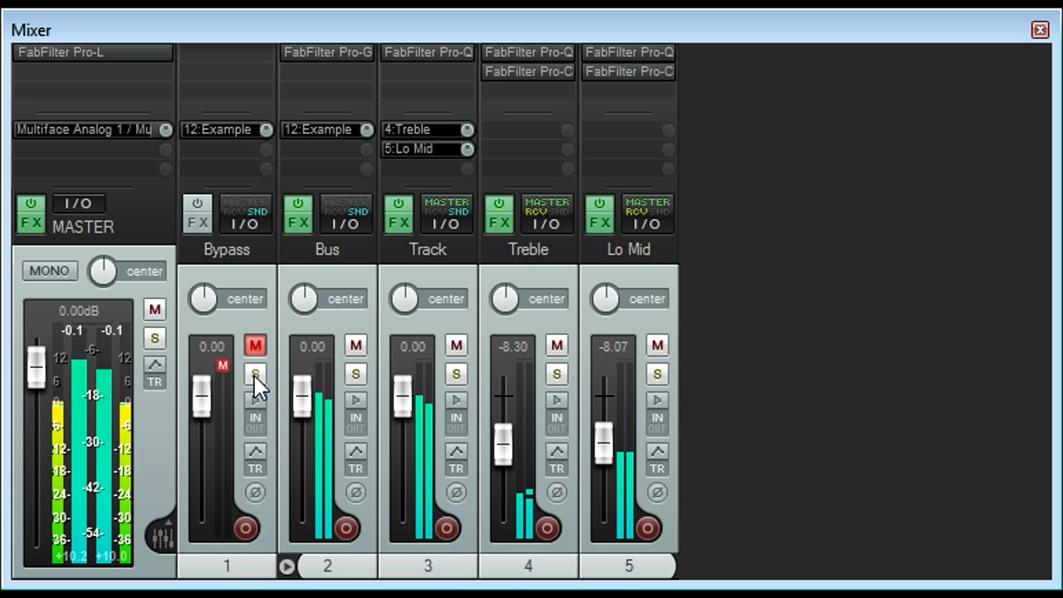
{"action": "left_click", "coordinate": [255, 374]}
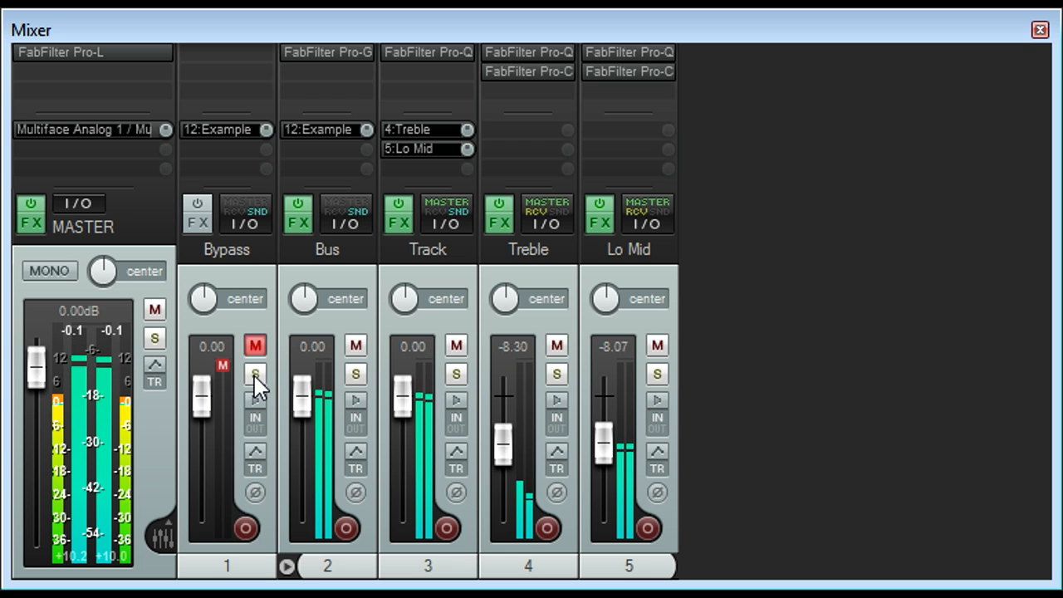
{"action": "left_click", "coordinate": [255, 373]}
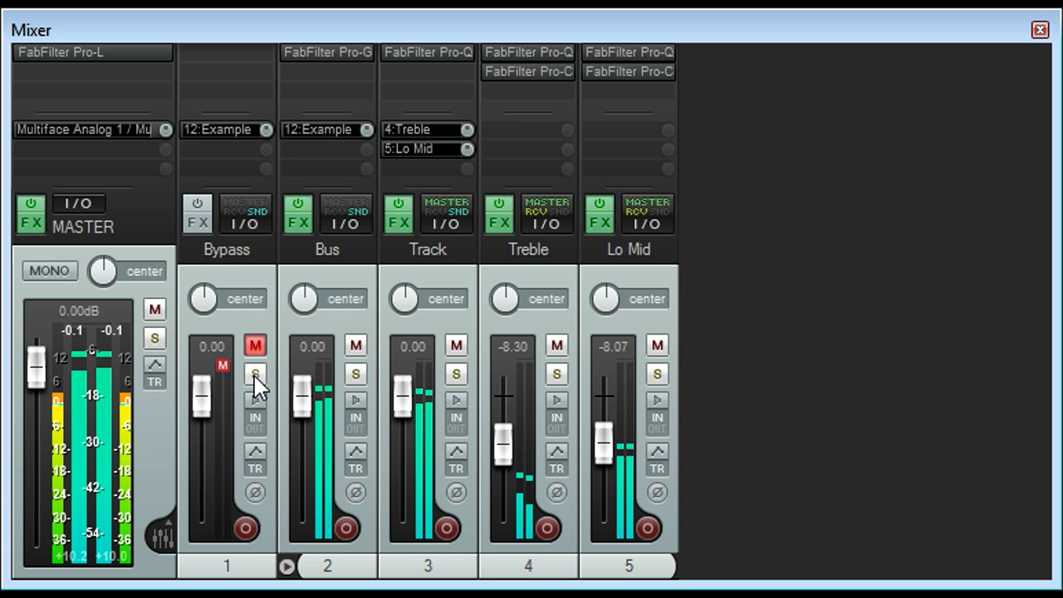
{"action": "left_click", "coordinate": [255, 373]}
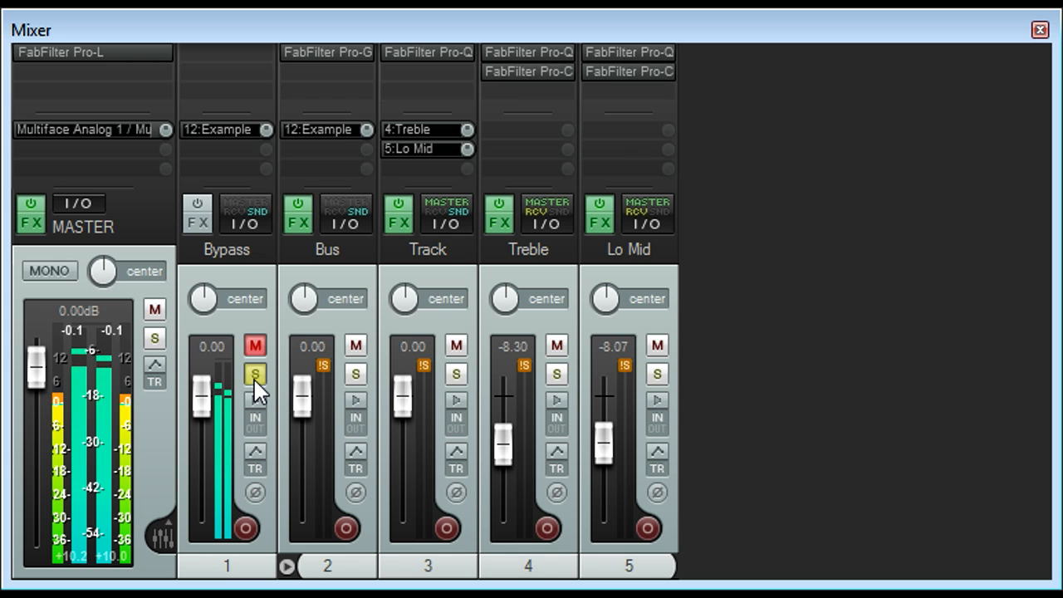
{"action": "left_click", "coordinate": [255, 374]}
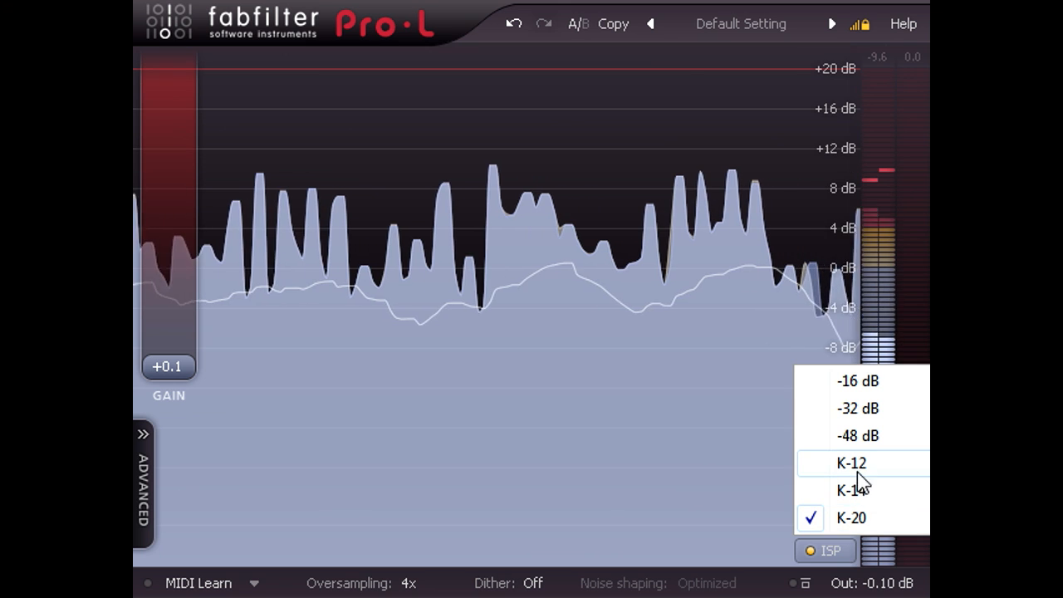
Switch Pro-L's meter to the K-12 scale and raise the gain to about +7.3 dB
{"action": "left_click", "coordinate": [851, 463]}
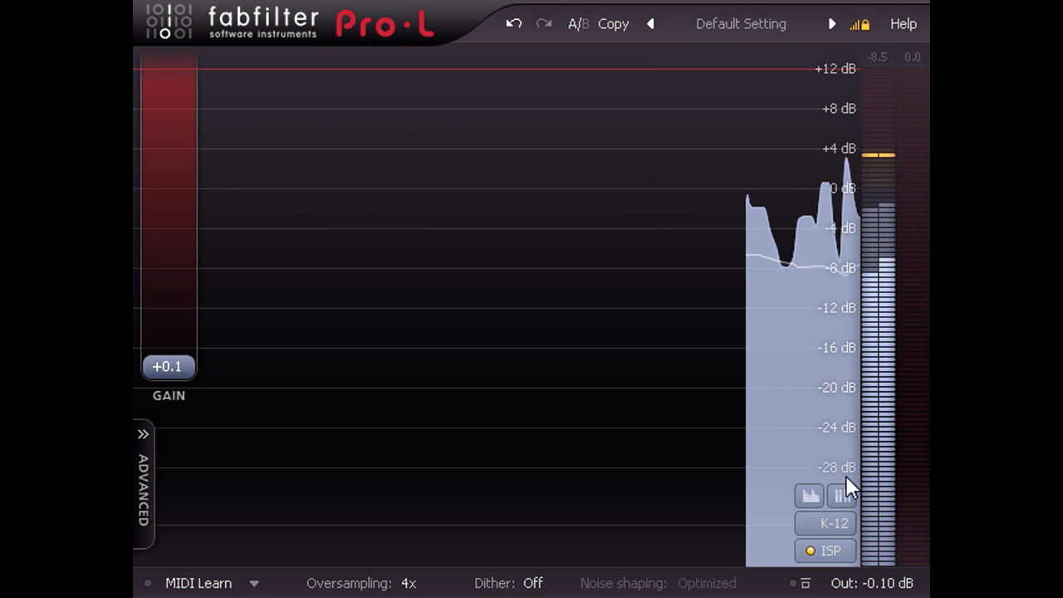
{"action": "left_click_drag", "start_coordinate": [167, 366], "coordinate": [168, 361]}
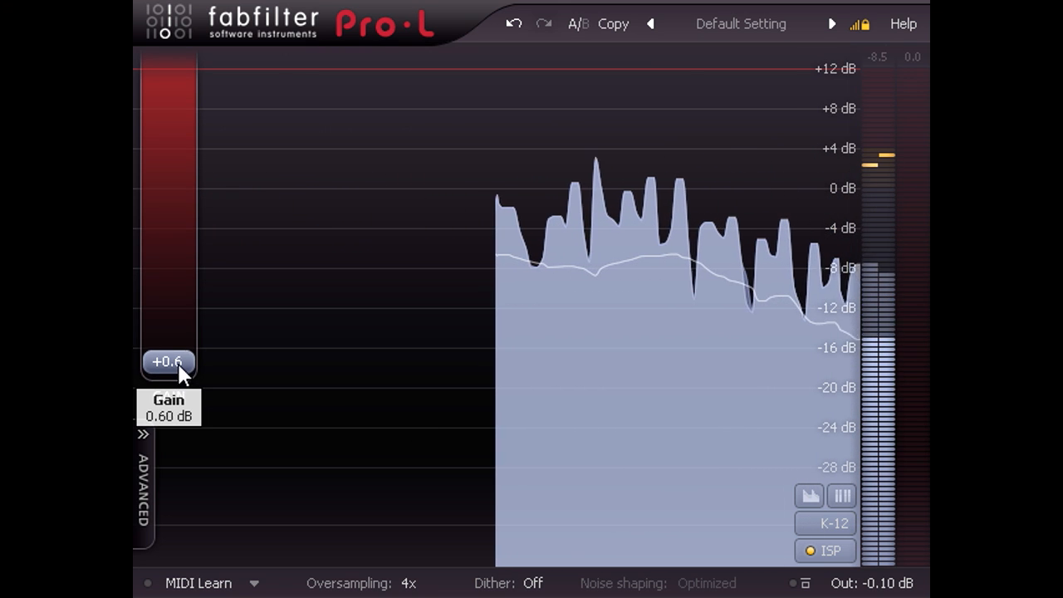
{"action": "left_click_drag", "start_coordinate": [169, 361], "coordinate": [169, 317]}
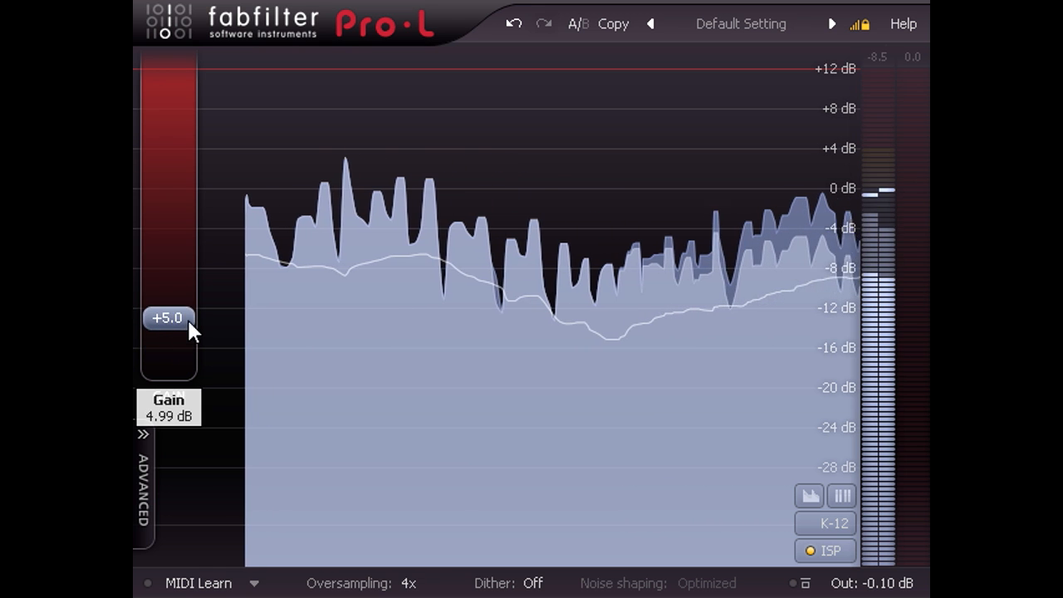
{"action": "left_click_drag", "start_coordinate": [169, 318], "coordinate": [168, 304]}
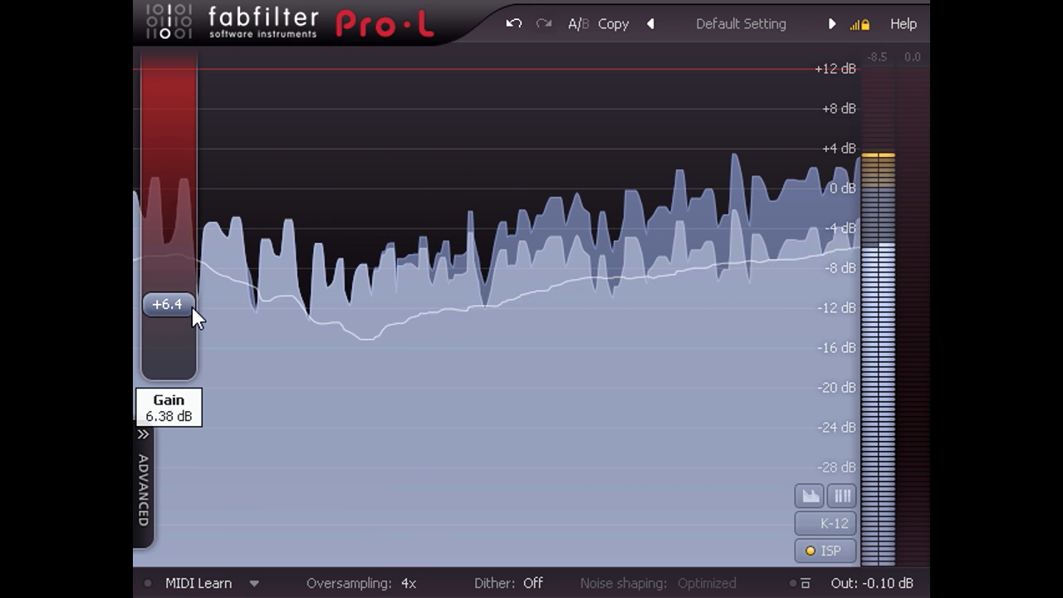
{"action": "left_click_drag", "start_coordinate": [169, 312], "coordinate": [169, 295]}
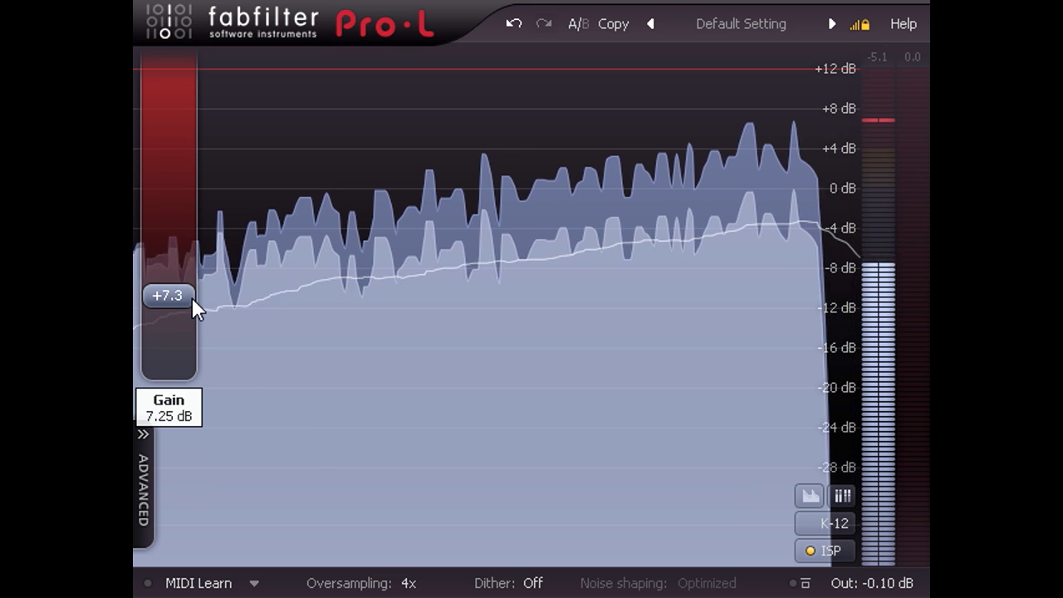
Fine-tune the Pro-L limiter gain to settle at about +8.9 dB
{"action": "left_click_drag", "start_coordinate": [169, 303], "coordinate": [168, 294]}
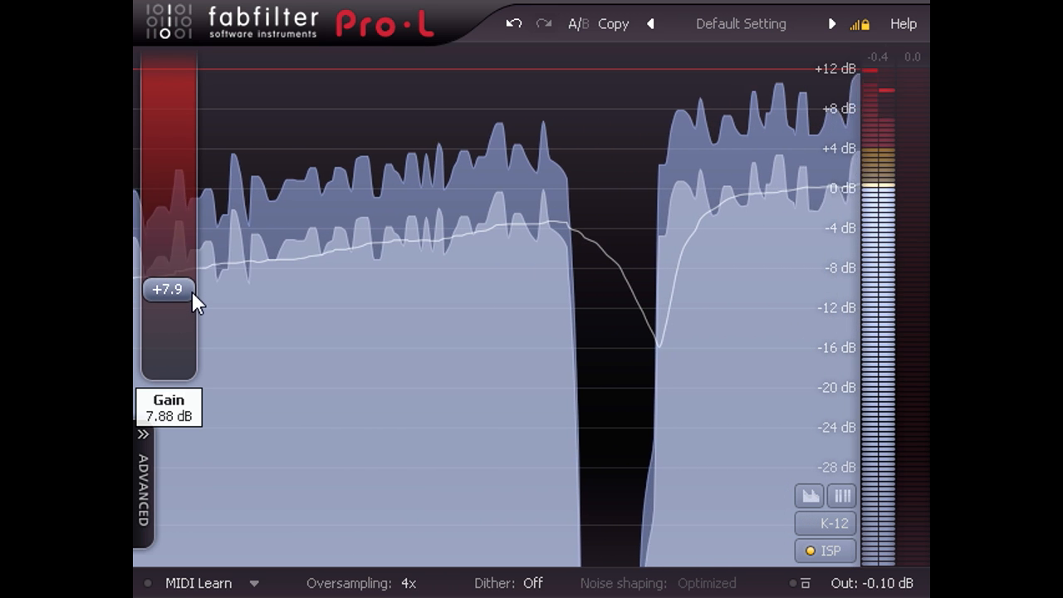
{"action": "left_click_drag", "start_coordinate": [168, 290], "coordinate": [169, 280]}
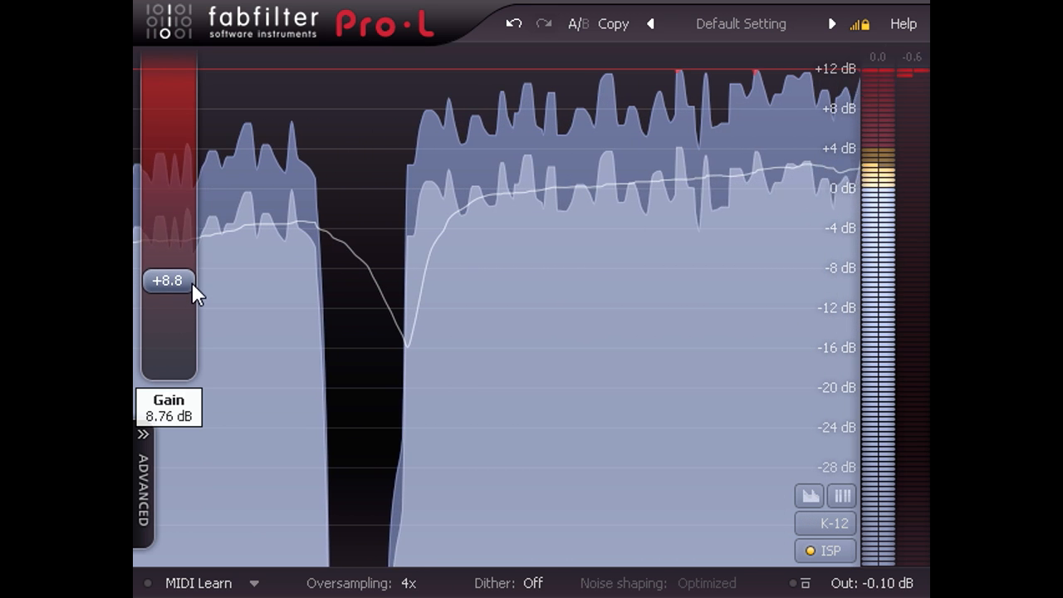
{"action": "left_click_drag", "start_coordinate": [168, 280], "coordinate": [169, 284]}
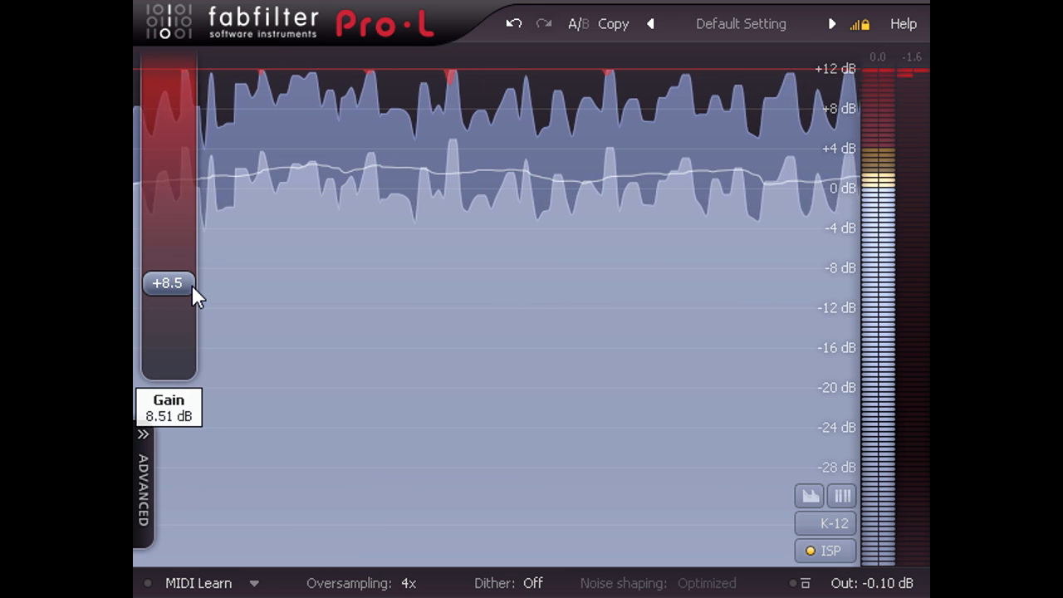
{"action": "left_click_drag", "start_coordinate": [169, 282], "coordinate": [168, 281]}
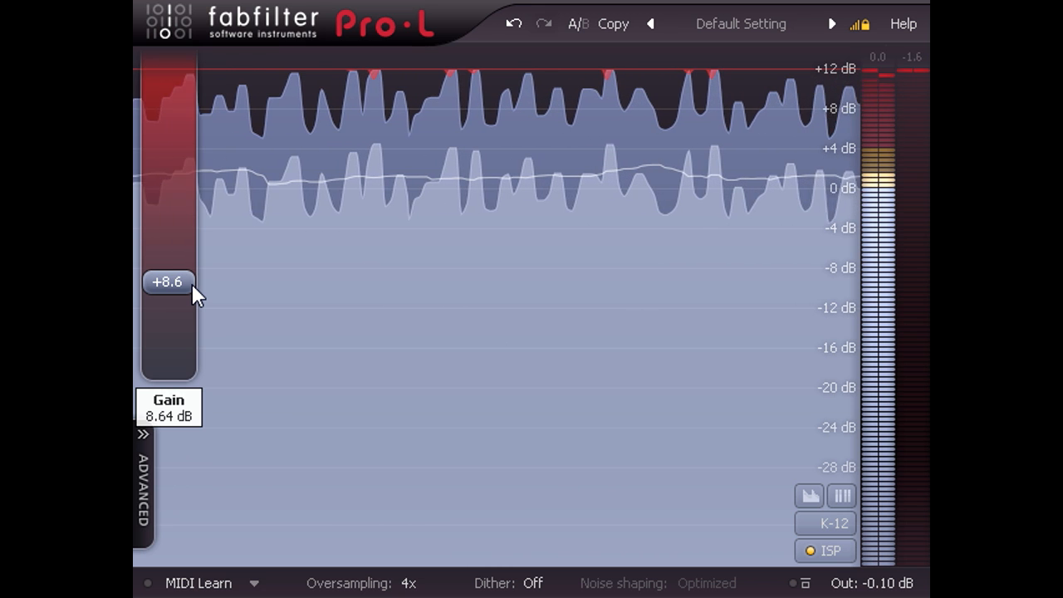
{"action": "left_click_drag", "start_coordinate": [169, 281], "coordinate": [168, 279]}
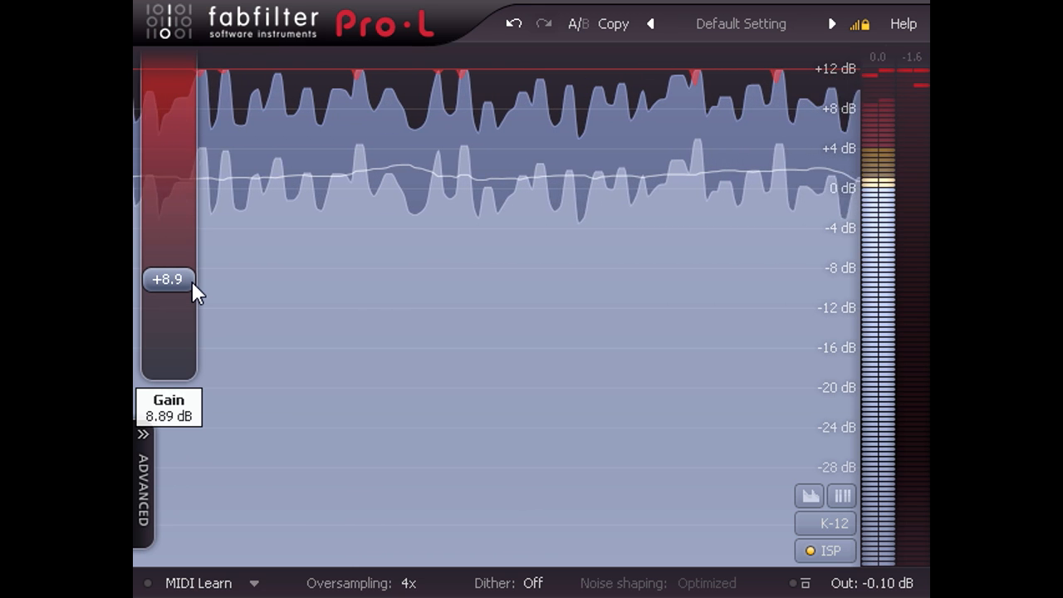
Load the Rock > Hard Rock - Transient Priority bM preset and list the dither bit-depth options
{"action": "left_click", "coordinate": [740, 23]}
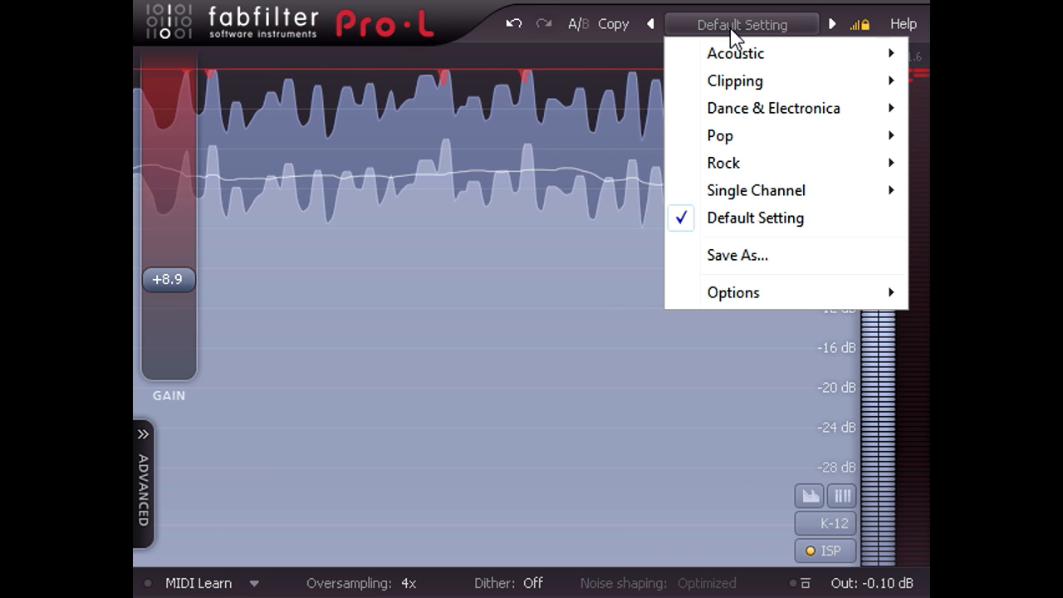
{"action": "mouse_move", "coordinate": [723, 162]}
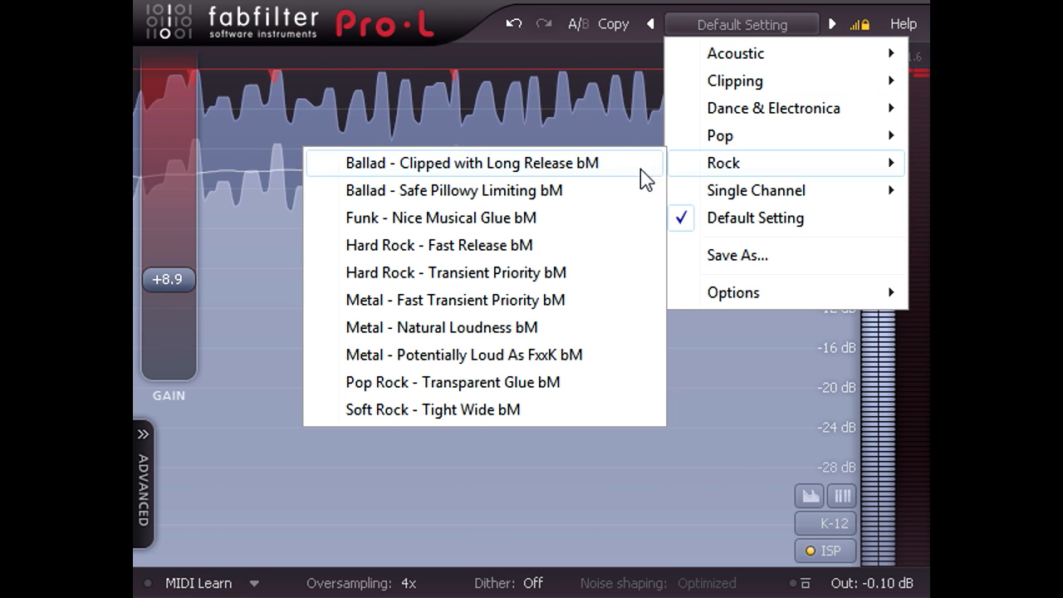
{"action": "left_click", "coordinate": [455, 273]}
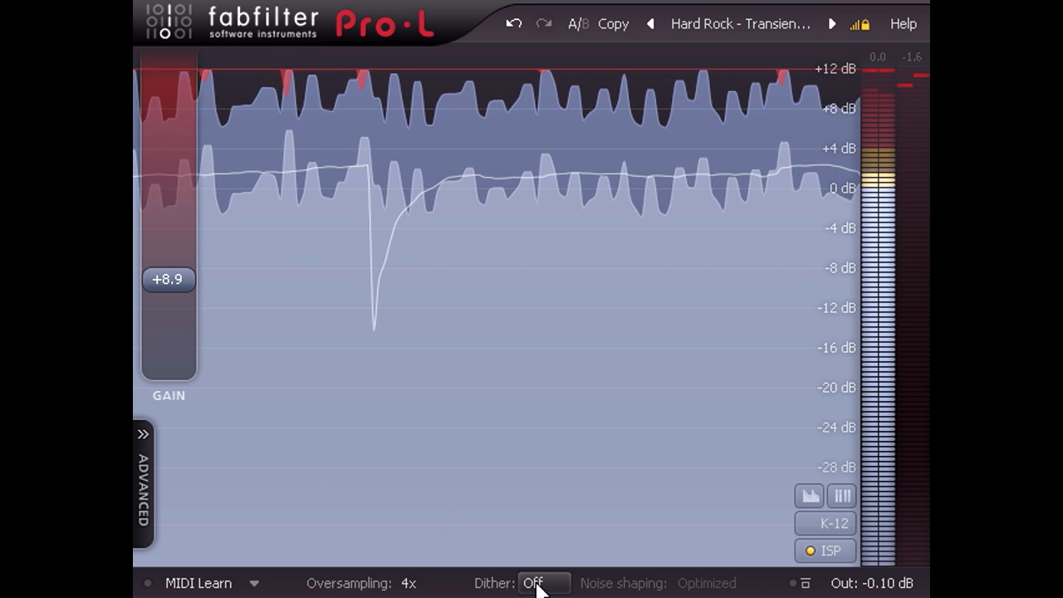
{"action": "left_click", "coordinate": [543, 582]}
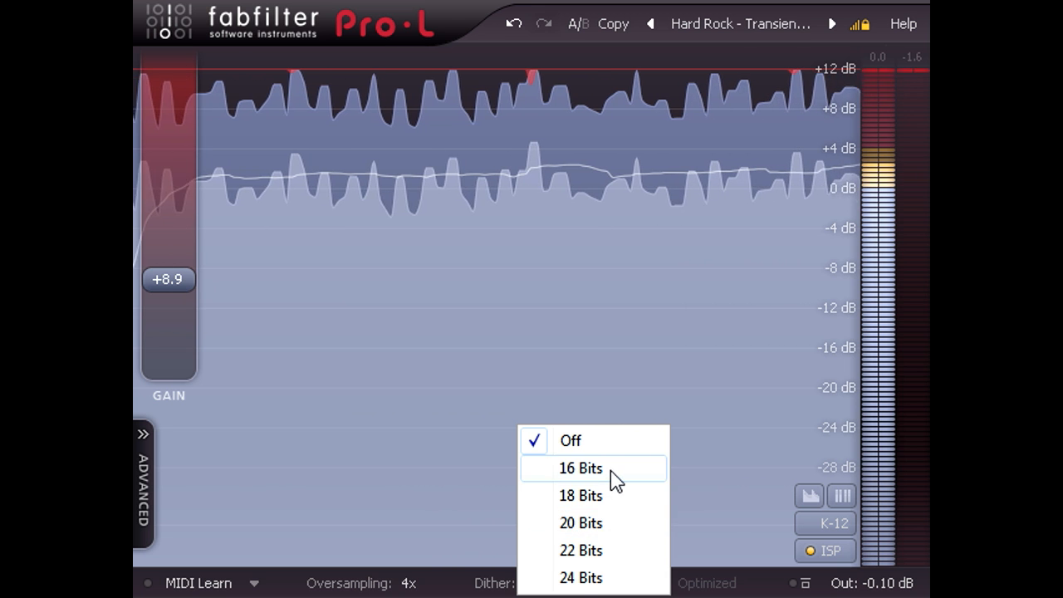